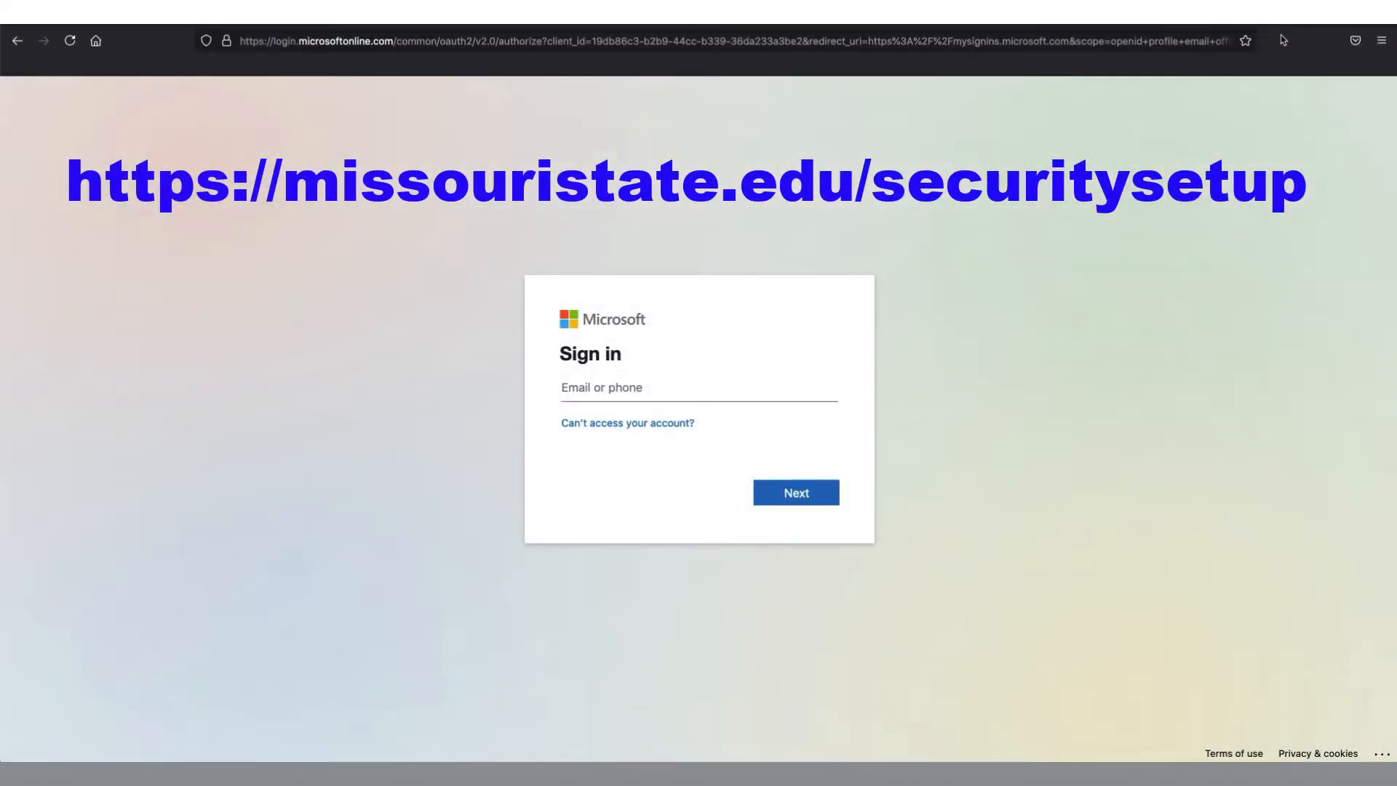
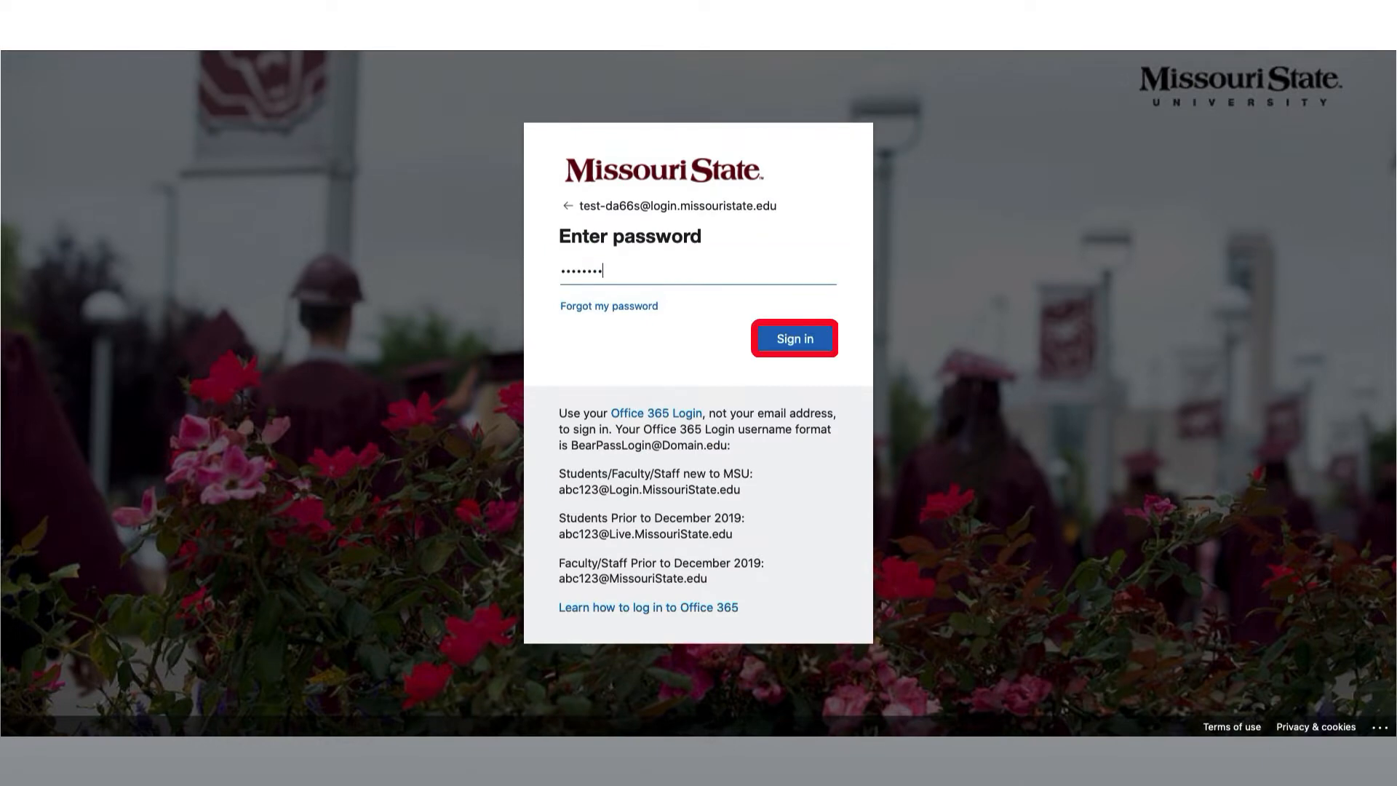
pyautogui.click(794, 338)
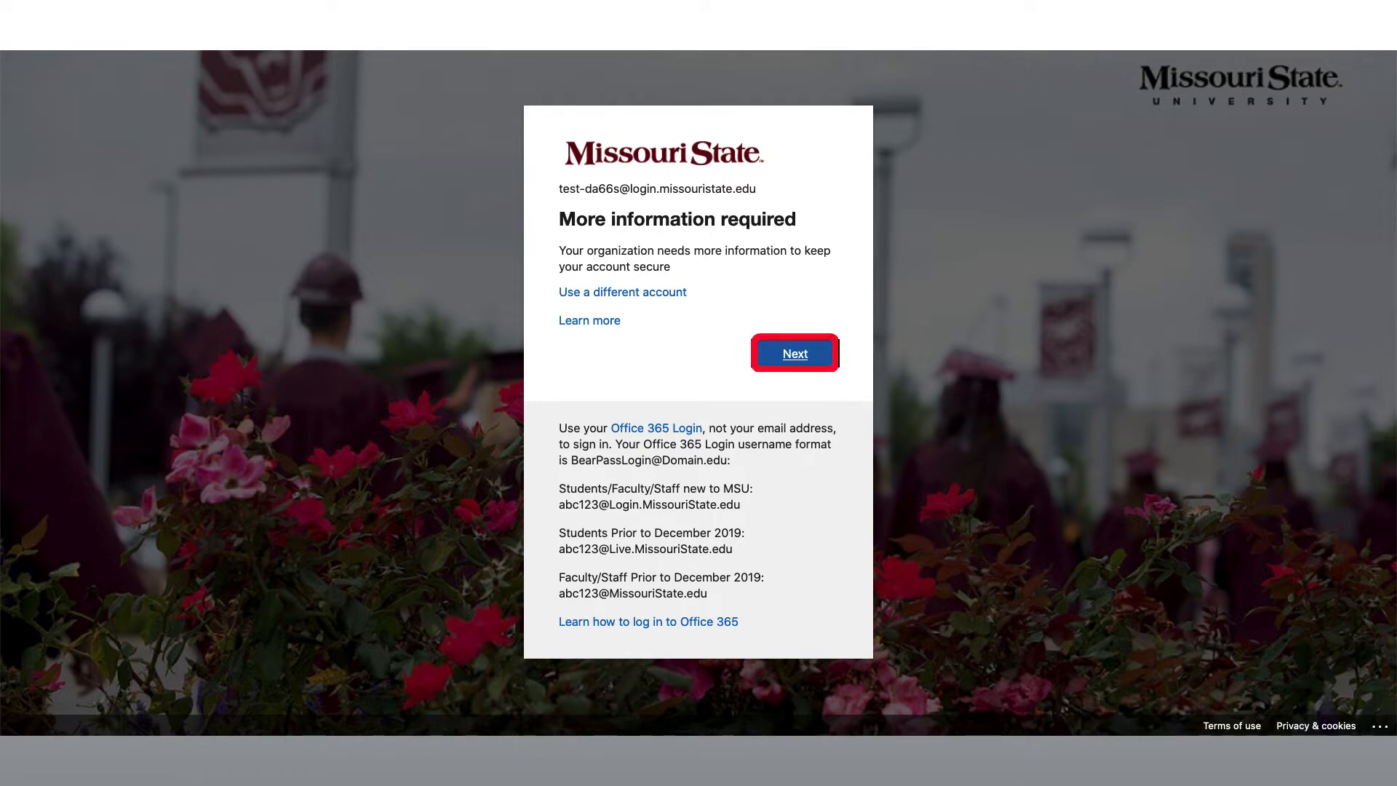
pyautogui.click(793, 353)
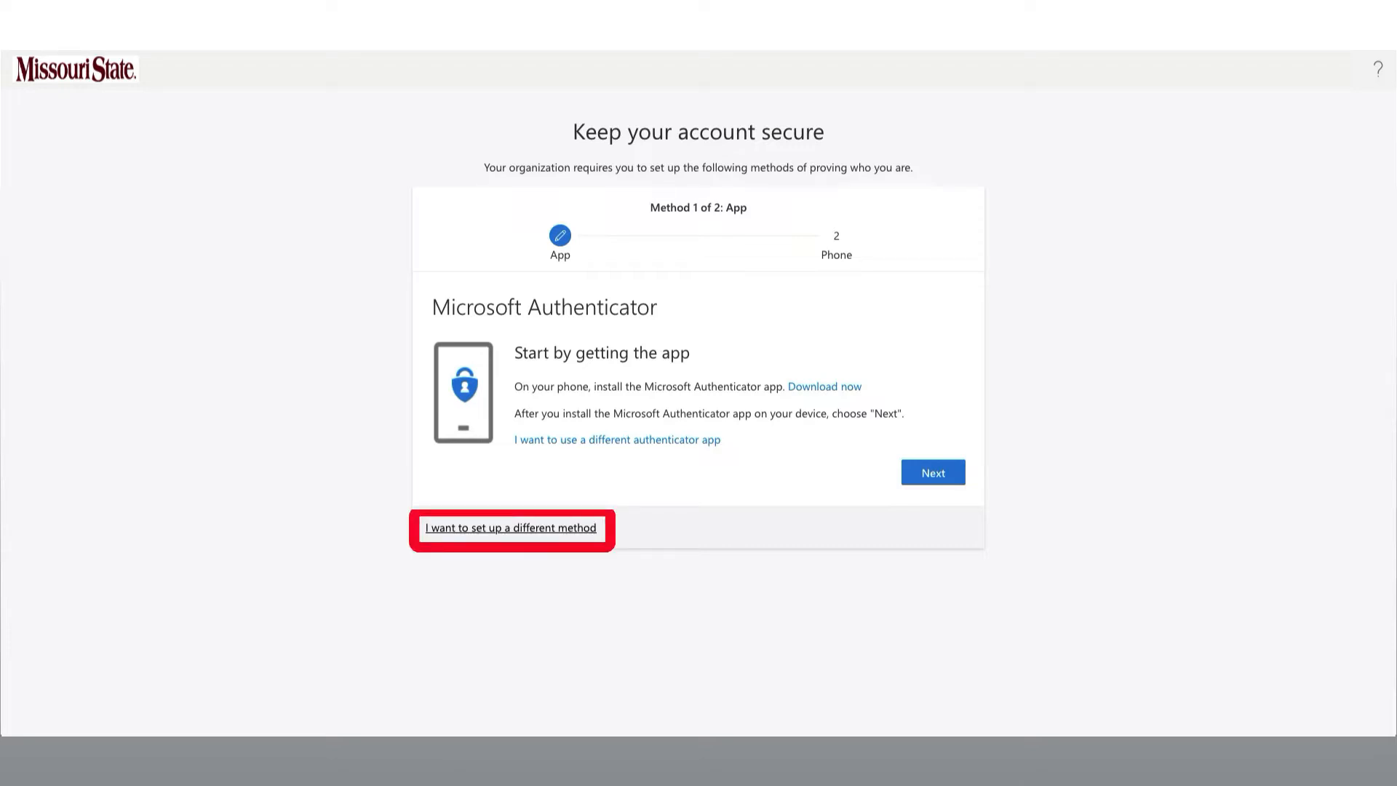
# Confirm the Microsoft Authenticator app is installed and advance to Set up your account
pyautogui.click(823, 385)
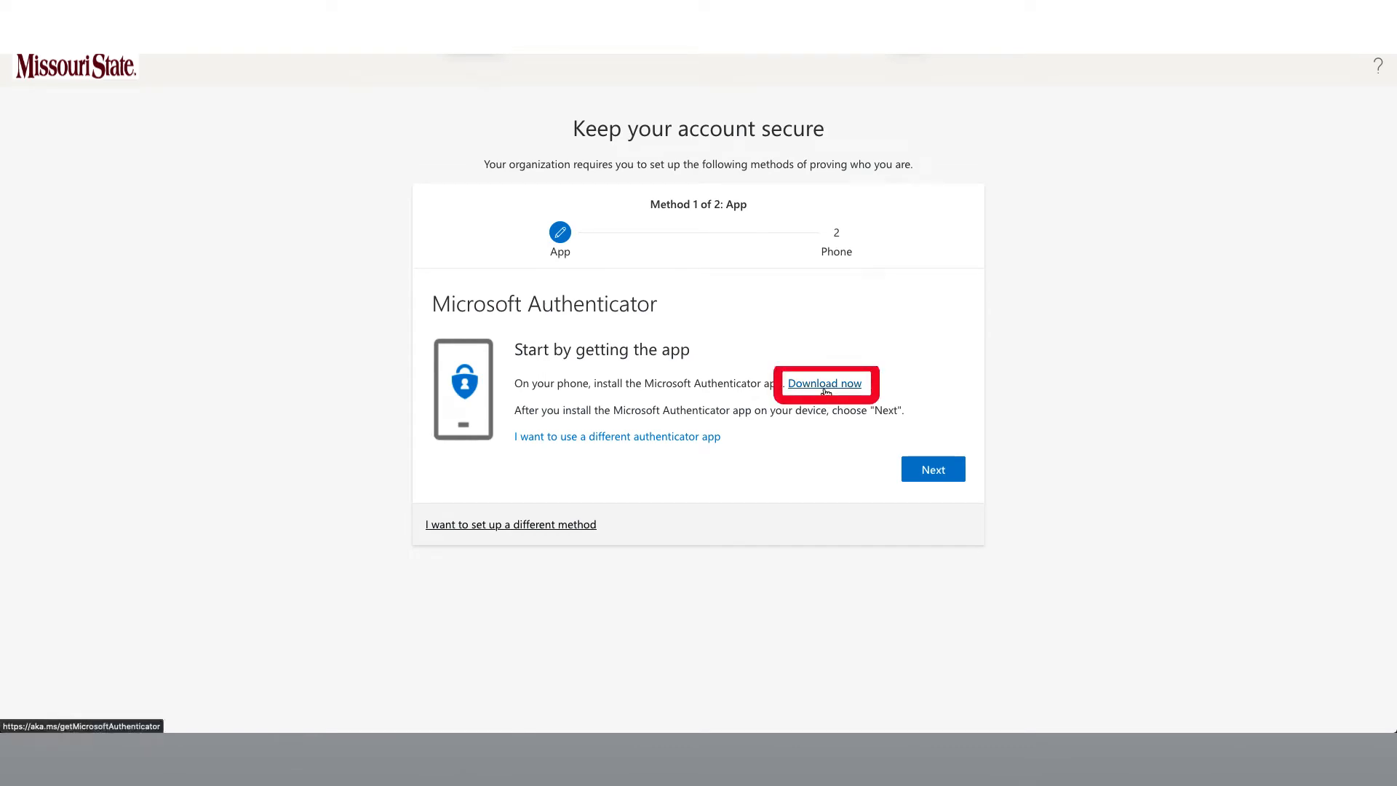
pyautogui.moveTo(826, 435)
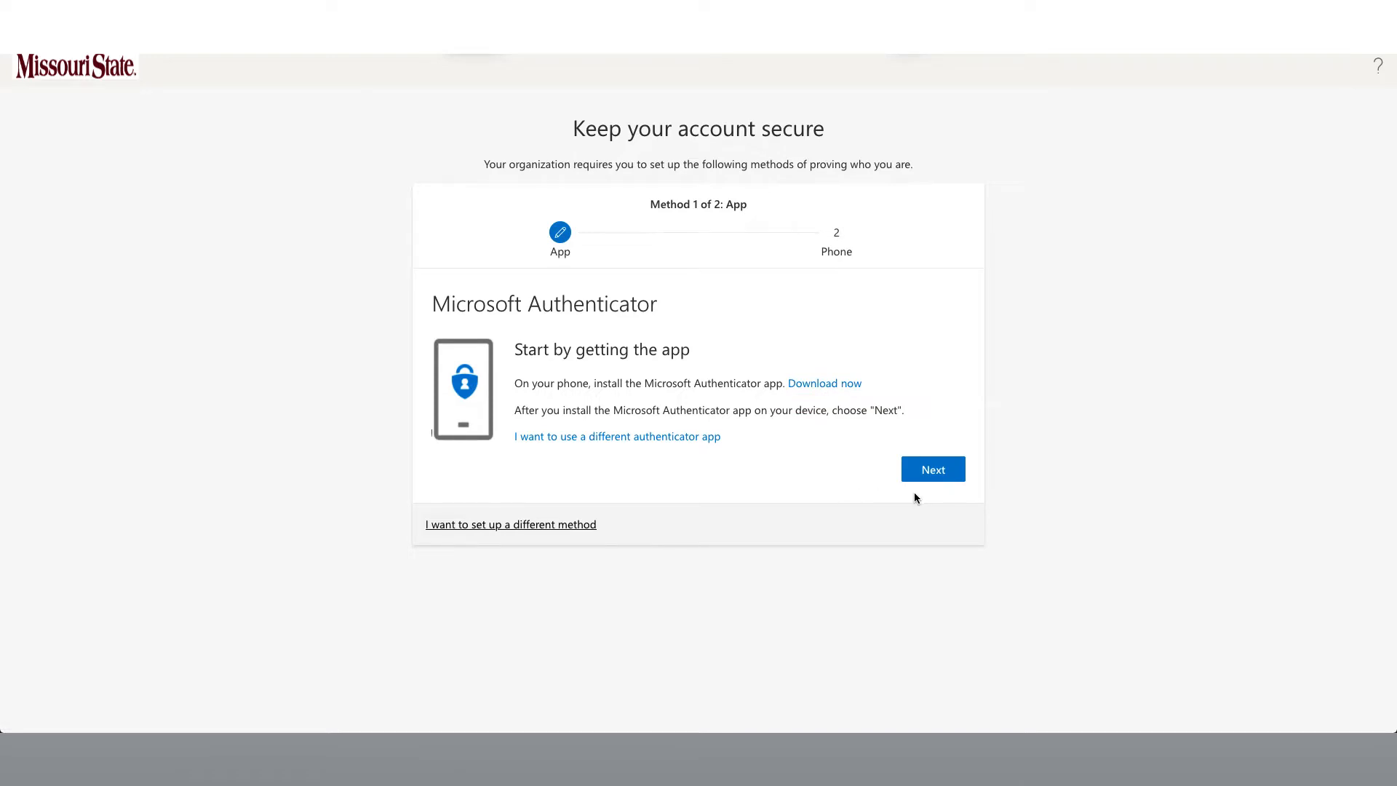
pyautogui.click(932, 469)
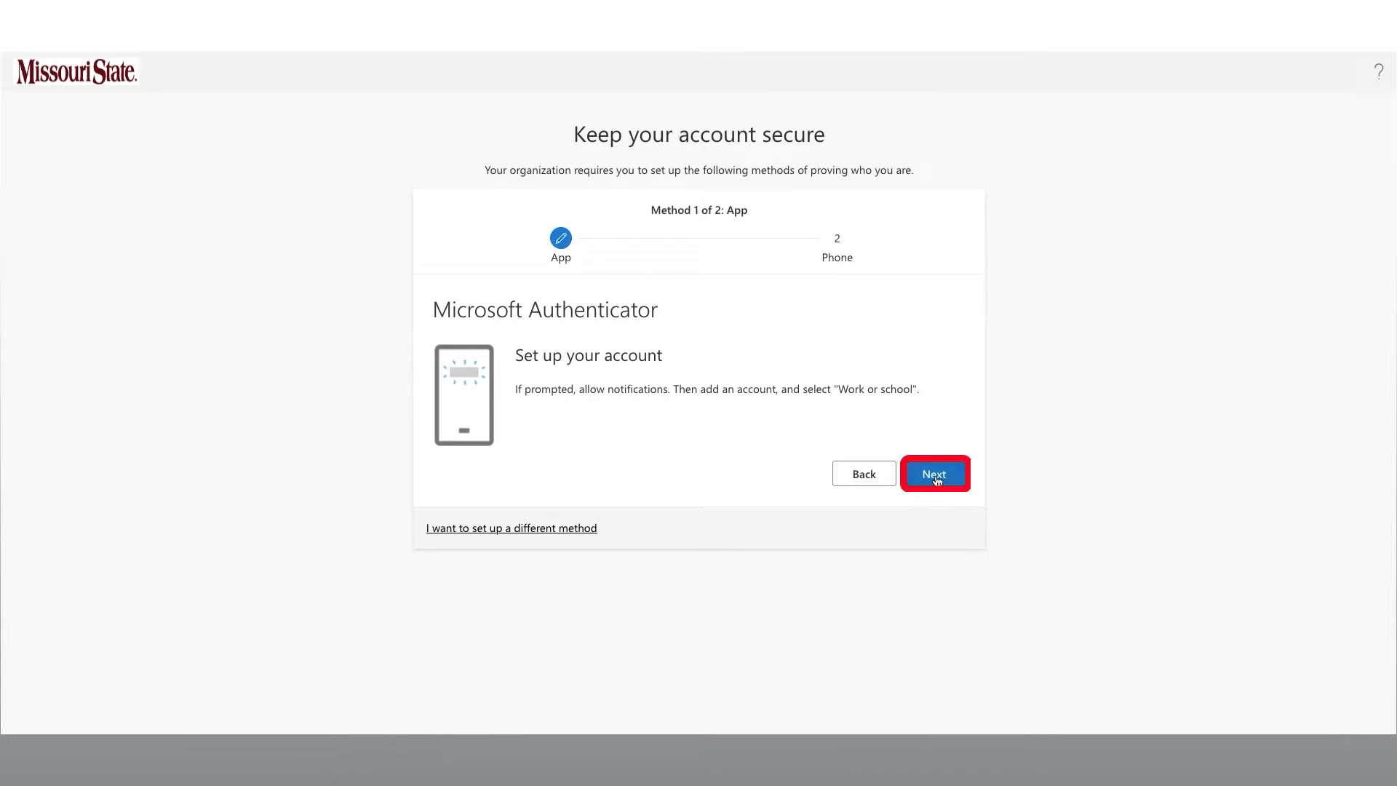
# Add a work or school account in Authenticator and reach the Scan the QR code page
pyautogui.click(933, 473)
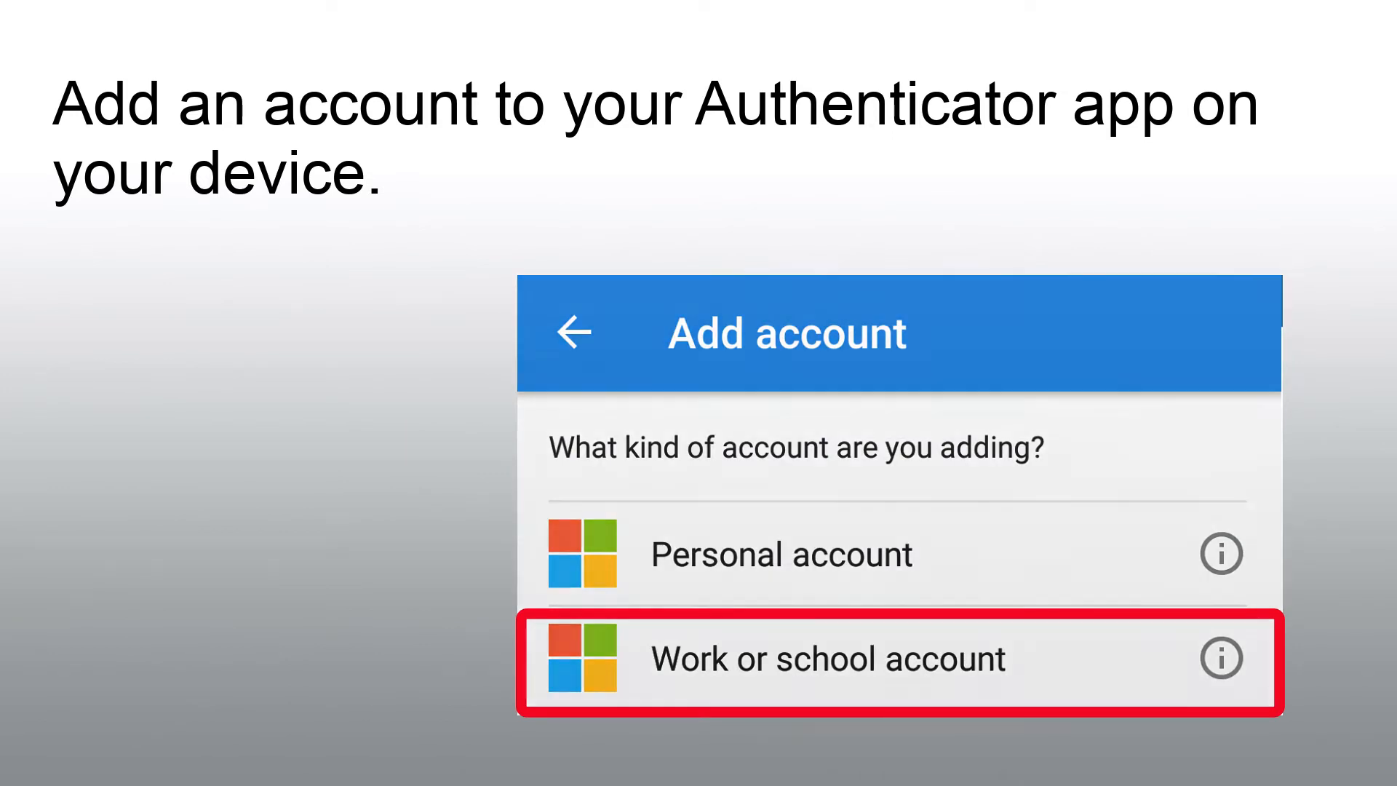
pyautogui.click(891, 658)
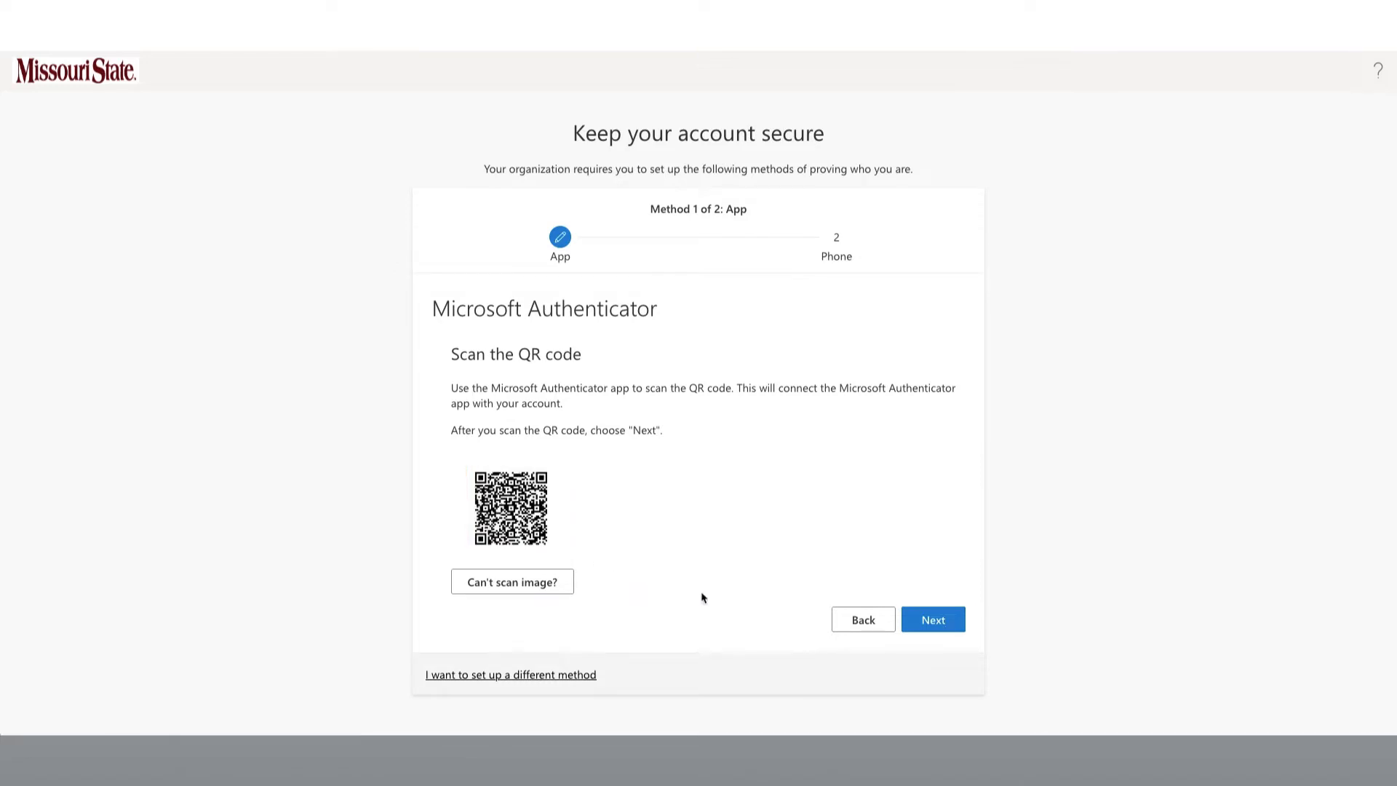
pyautogui.click(933, 619)
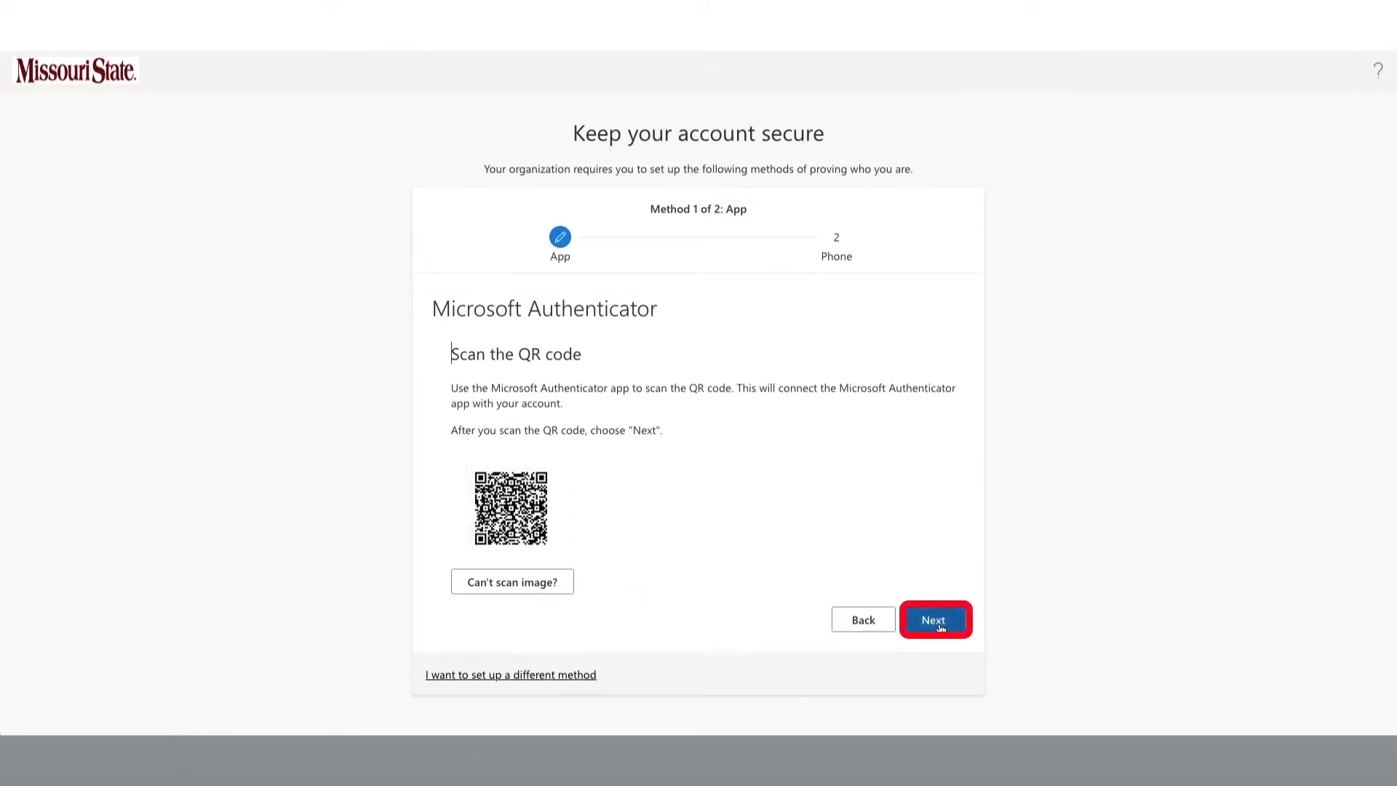
# Finish the QR scan, approve the Authenticator push notification, and advance to the Phone method
pyautogui.click(933, 619)
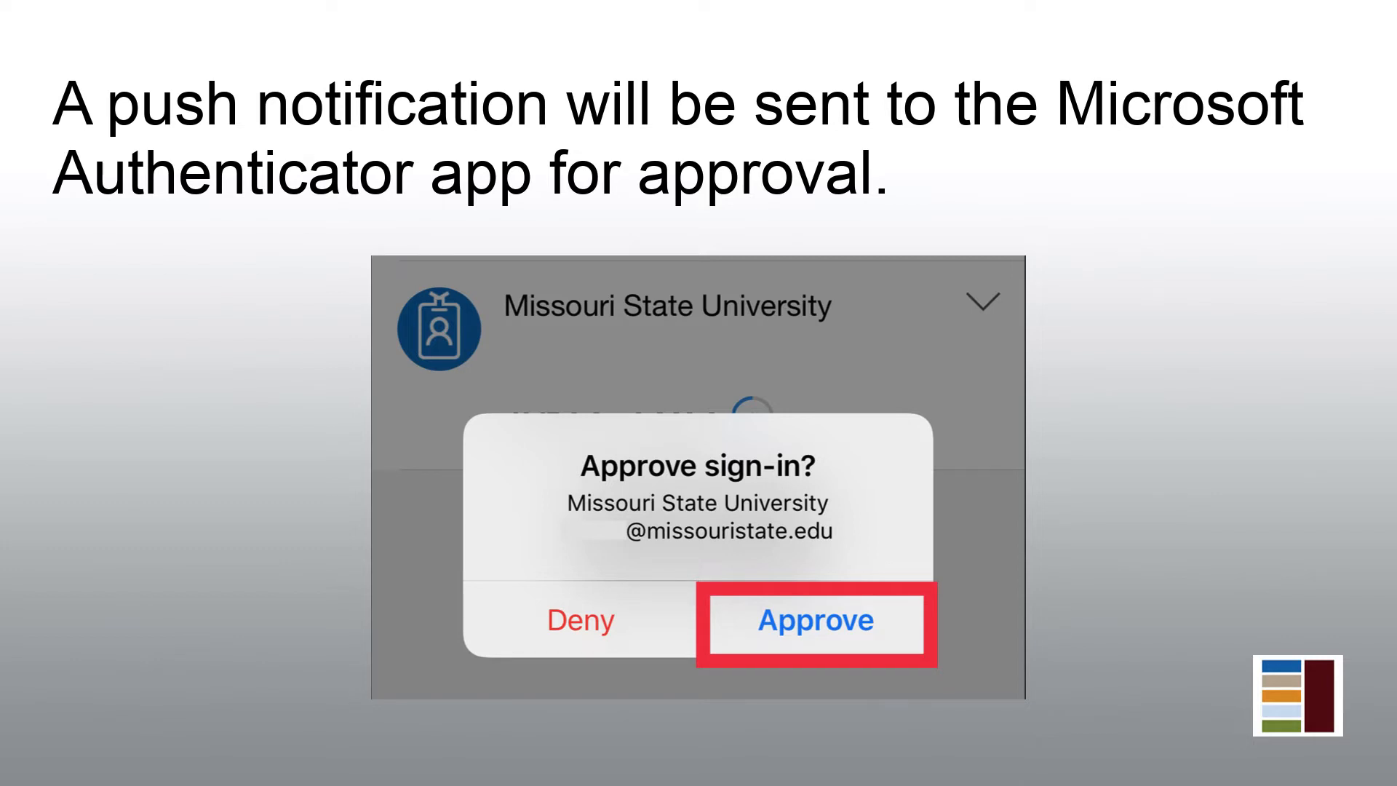
pyautogui.click(813, 619)
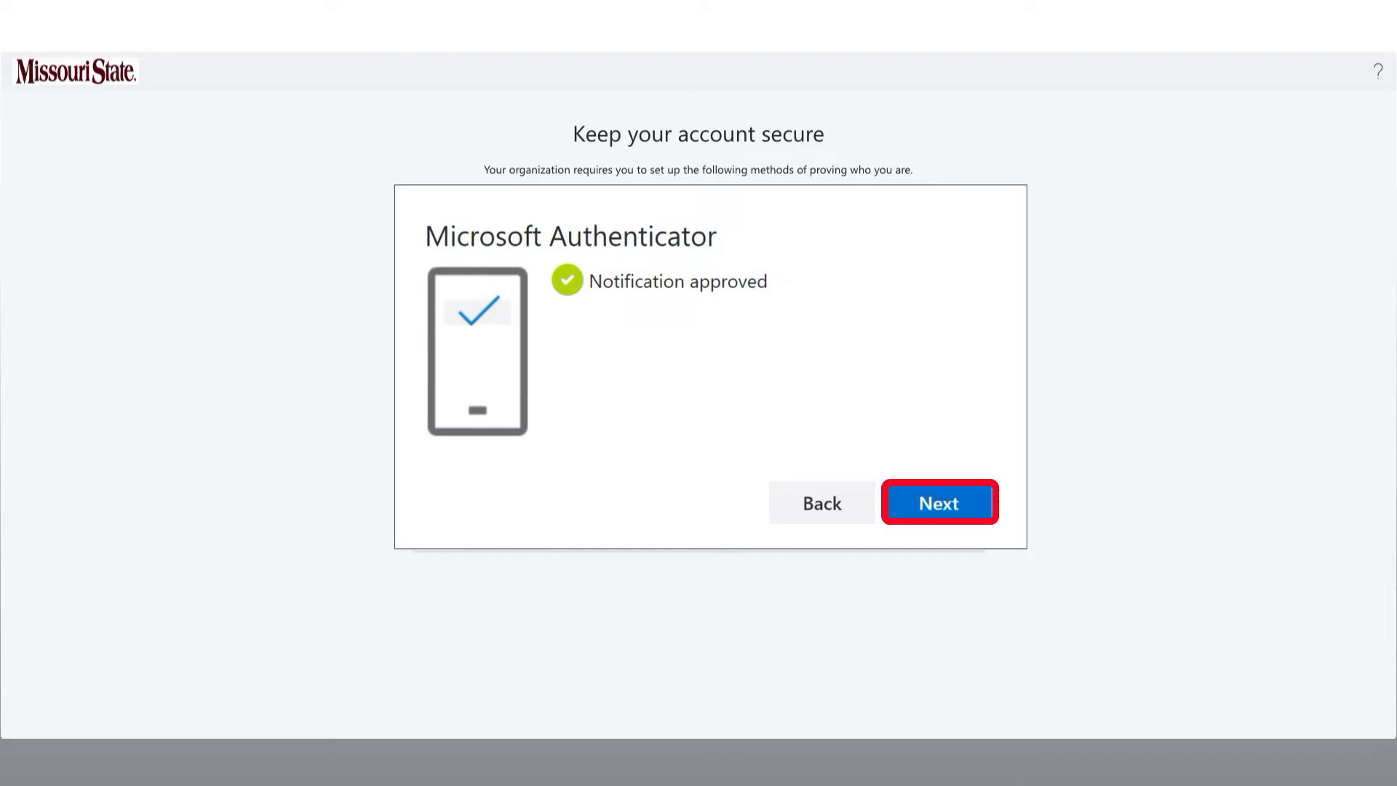
pyautogui.click(937, 503)
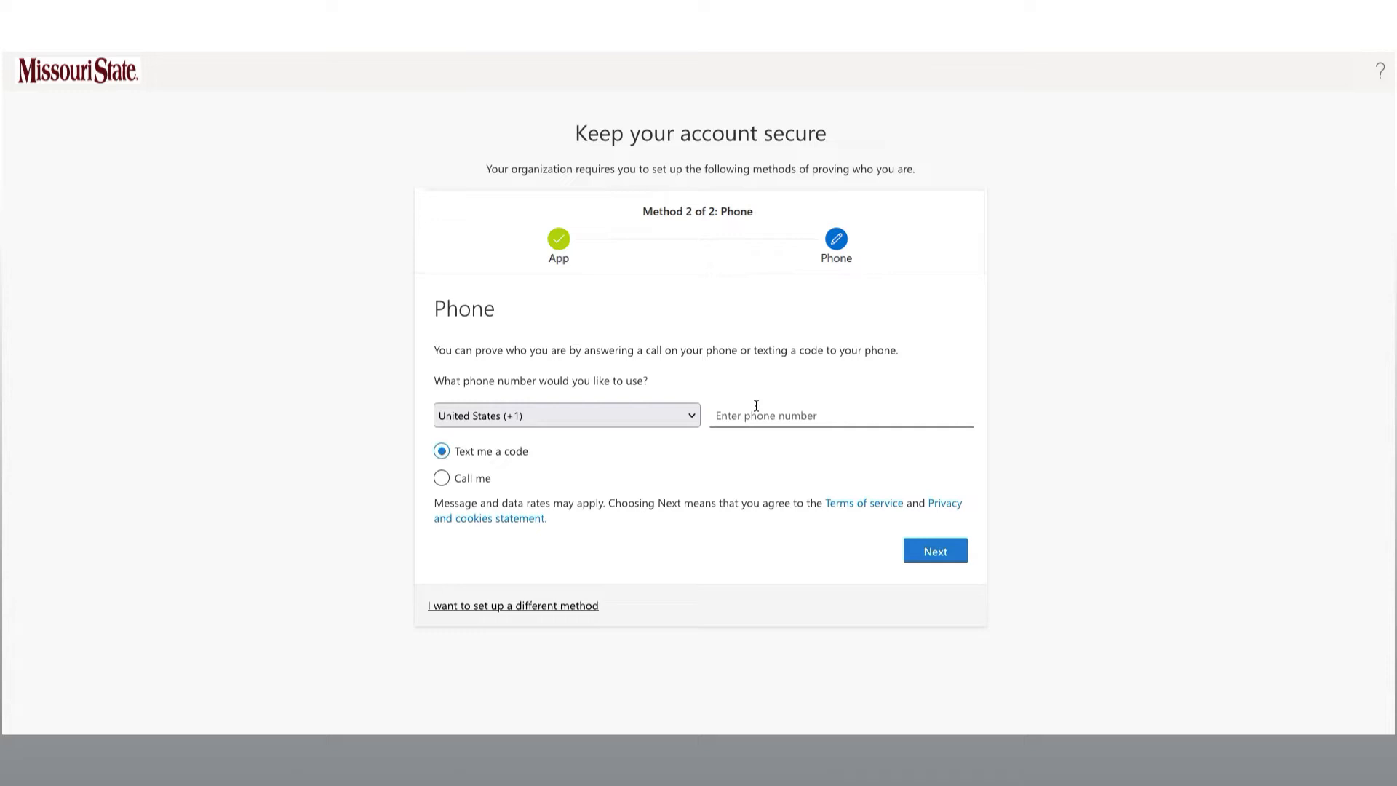
pyautogui.click(839, 414)
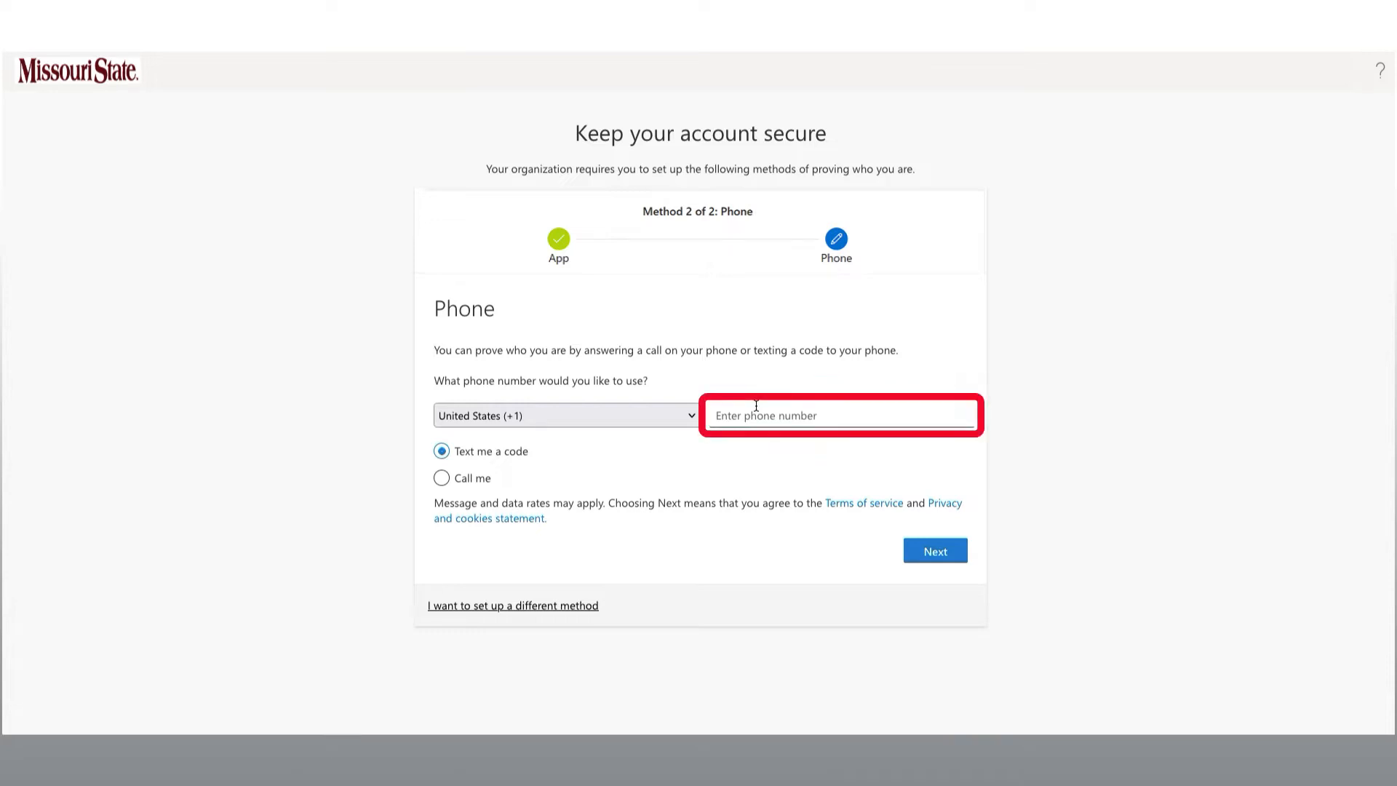
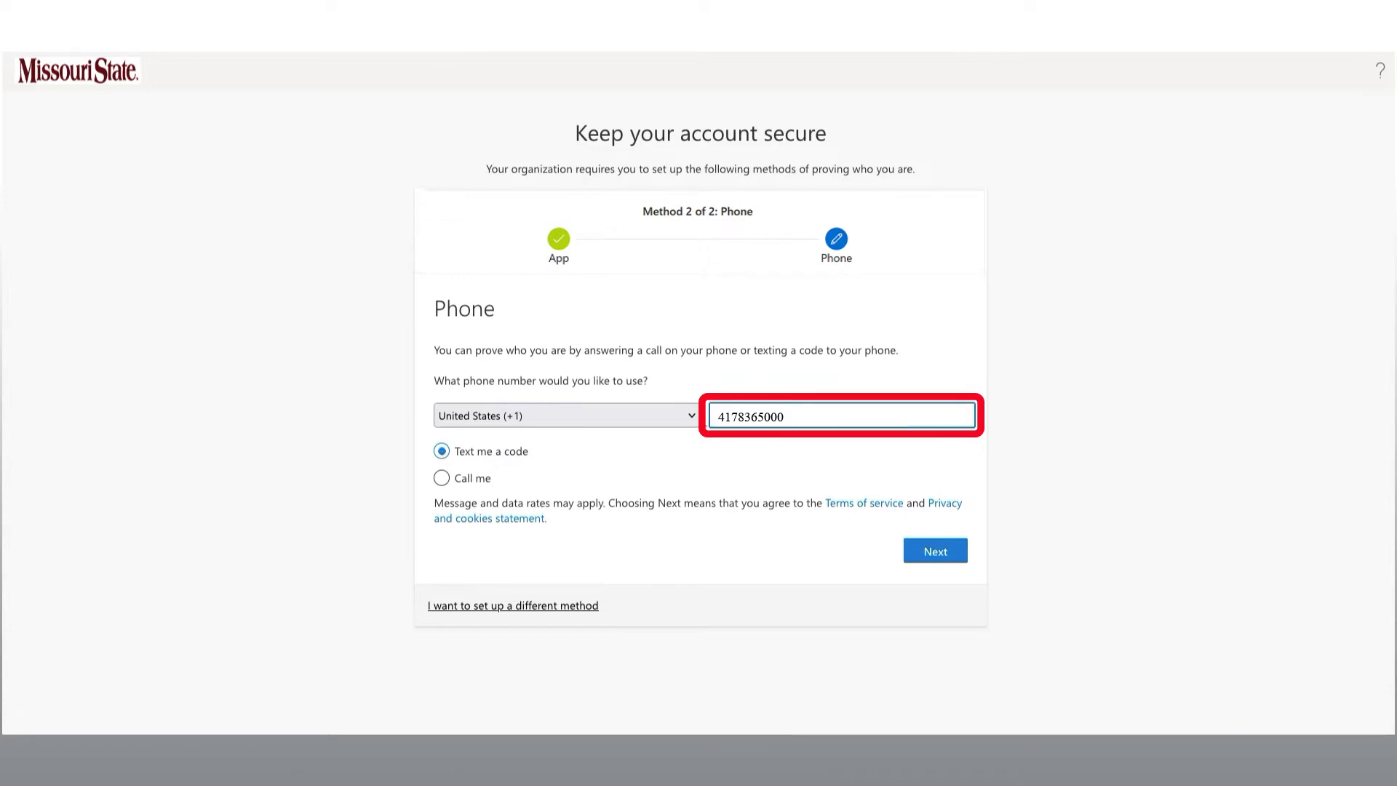
pyautogui.moveTo(612, 456)
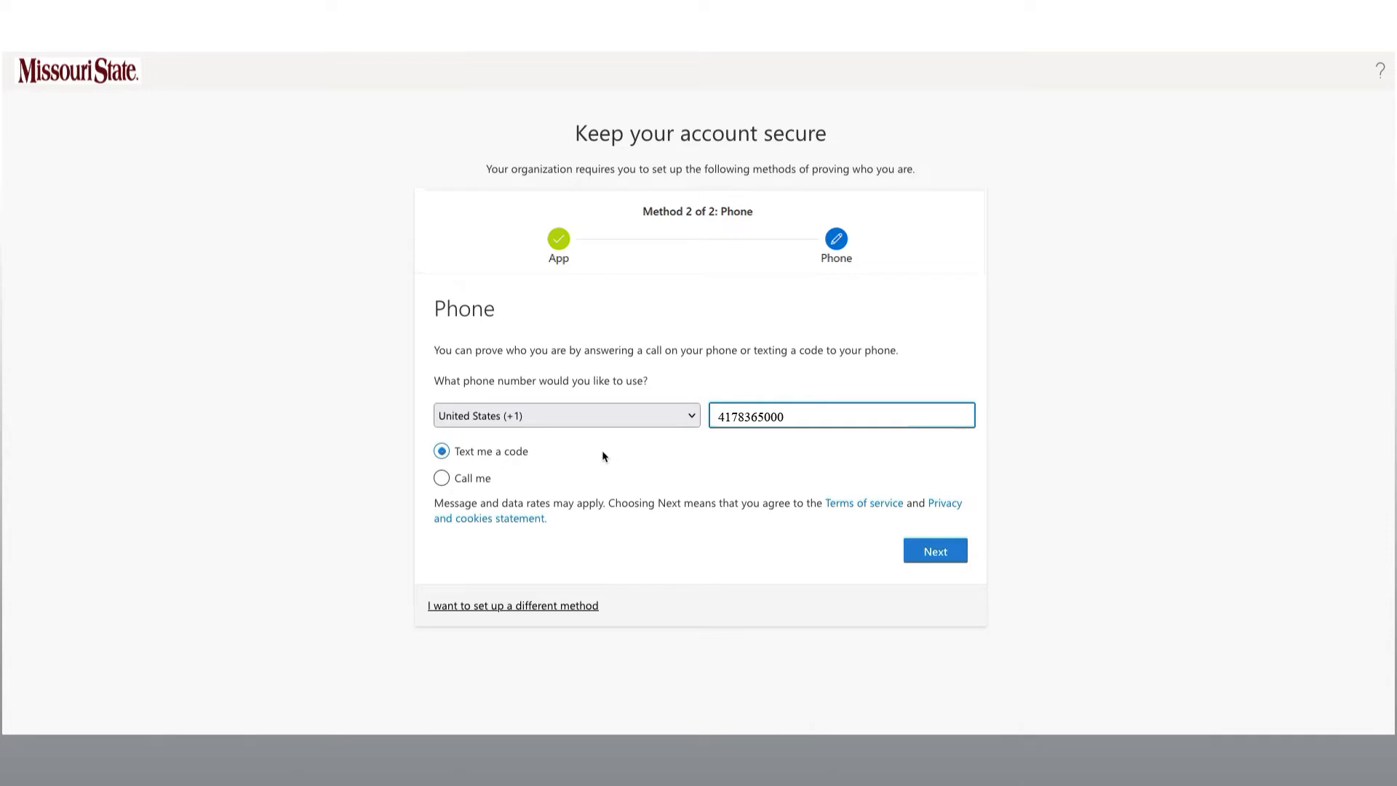
pyautogui.click(441, 451)
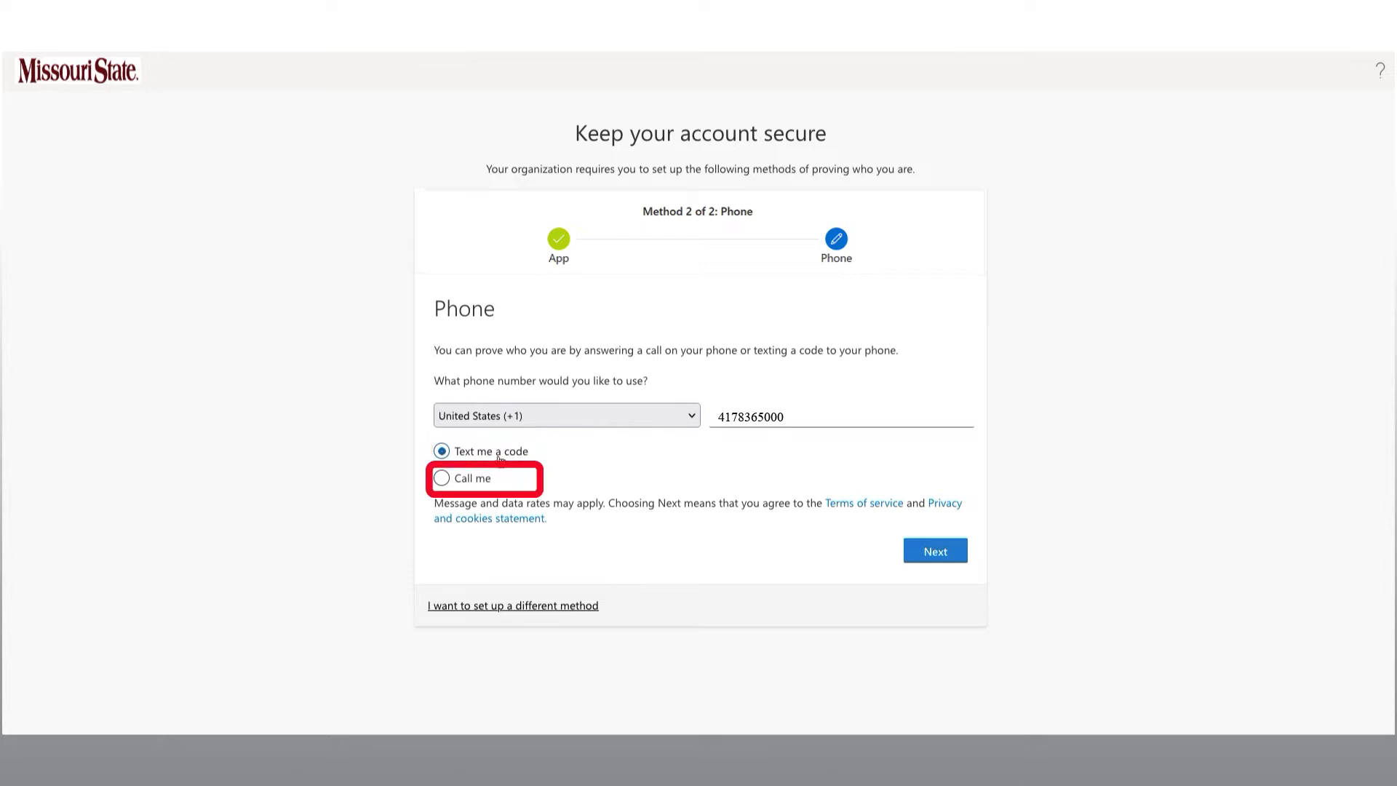
pyautogui.click(441, 479)
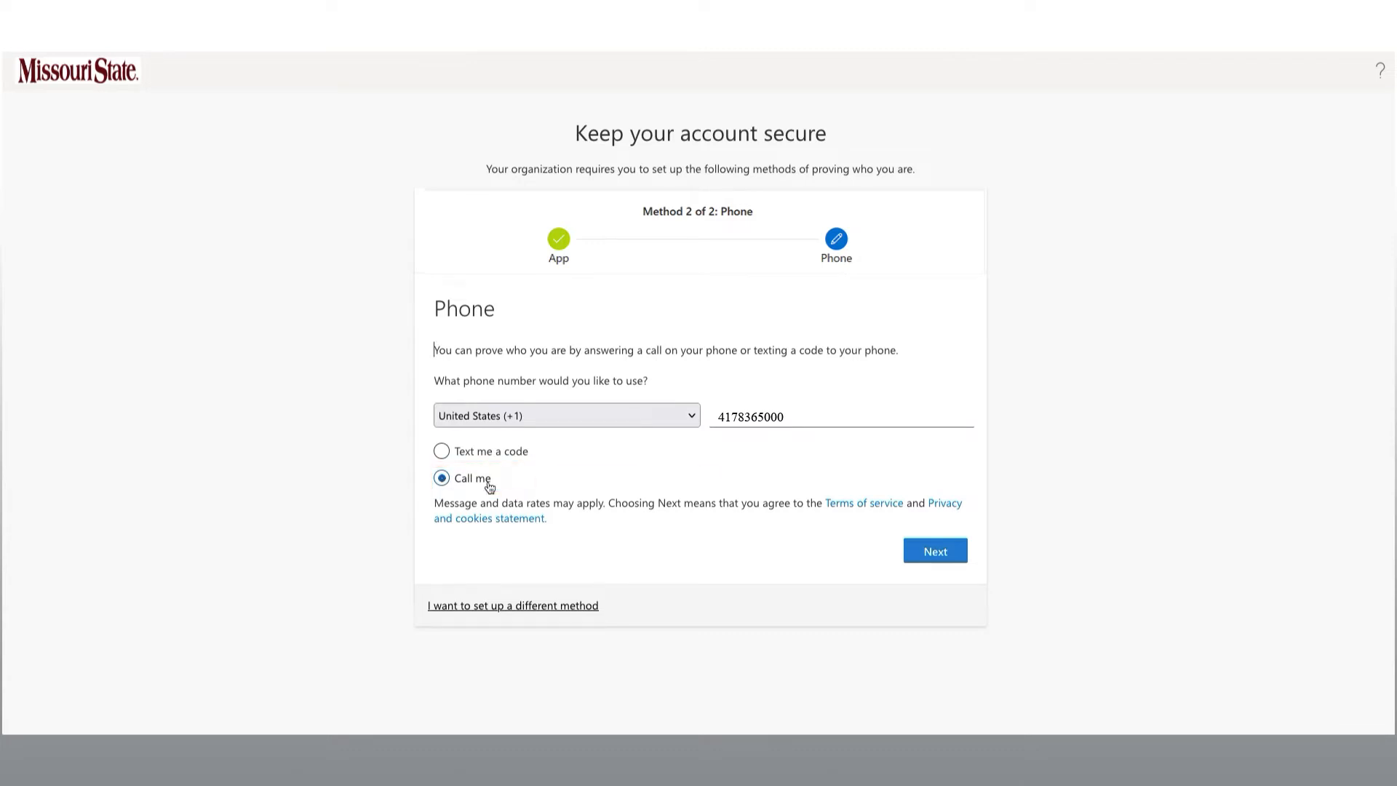
pyautogui.click(441, 477)
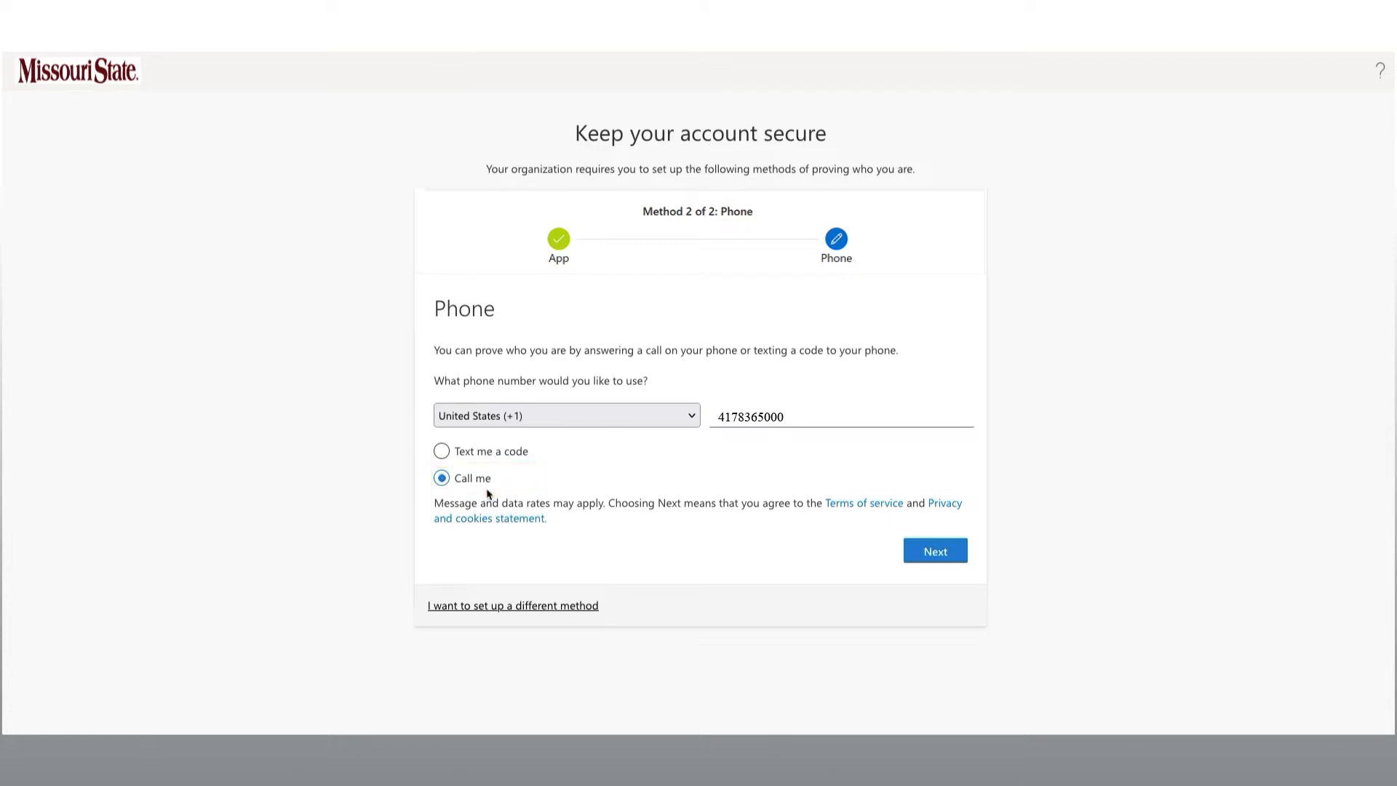
pyautogui.click(934, 550)
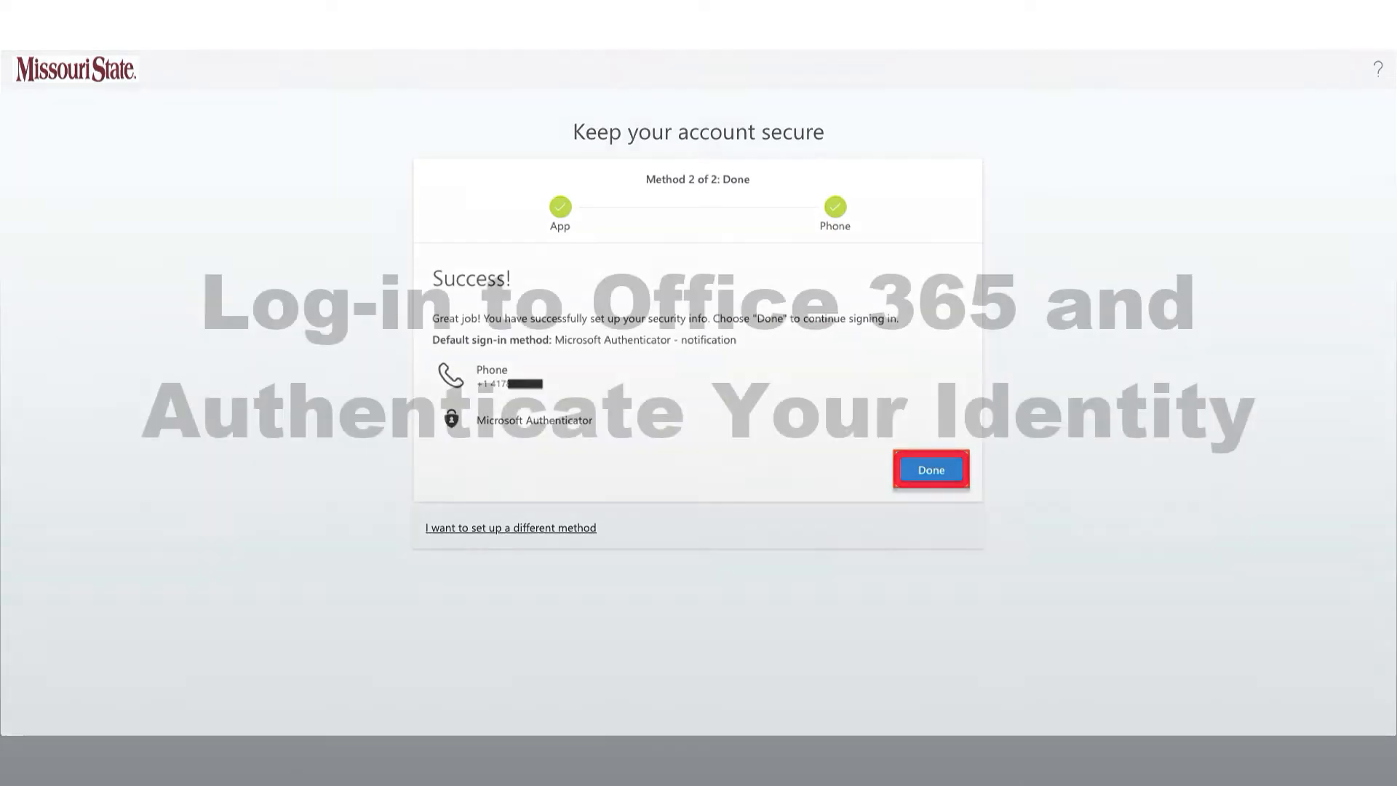
# Finish security setup with Done and show the Missouri State homepage log-in links
pyautogui.click(929, 469)
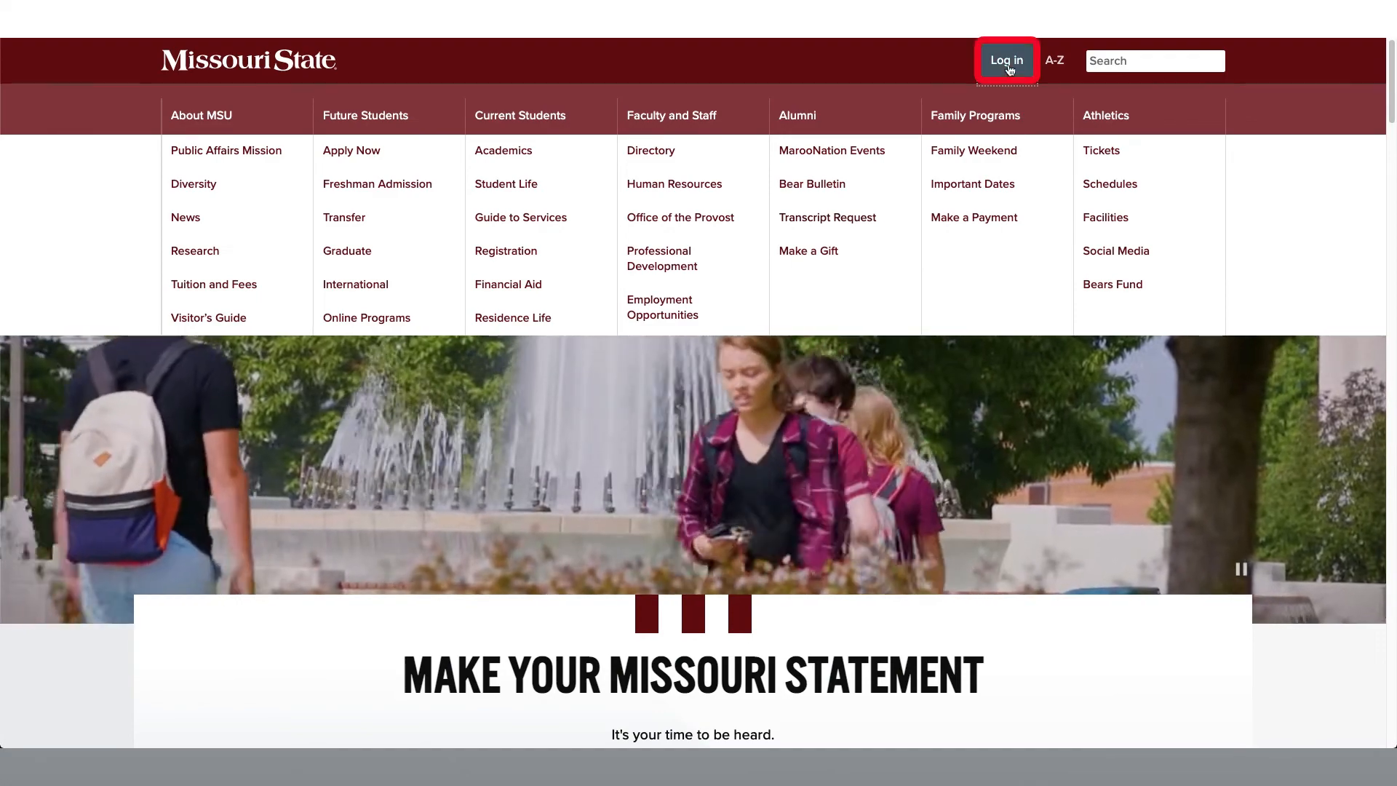
pyautogui.click(1005, 60)
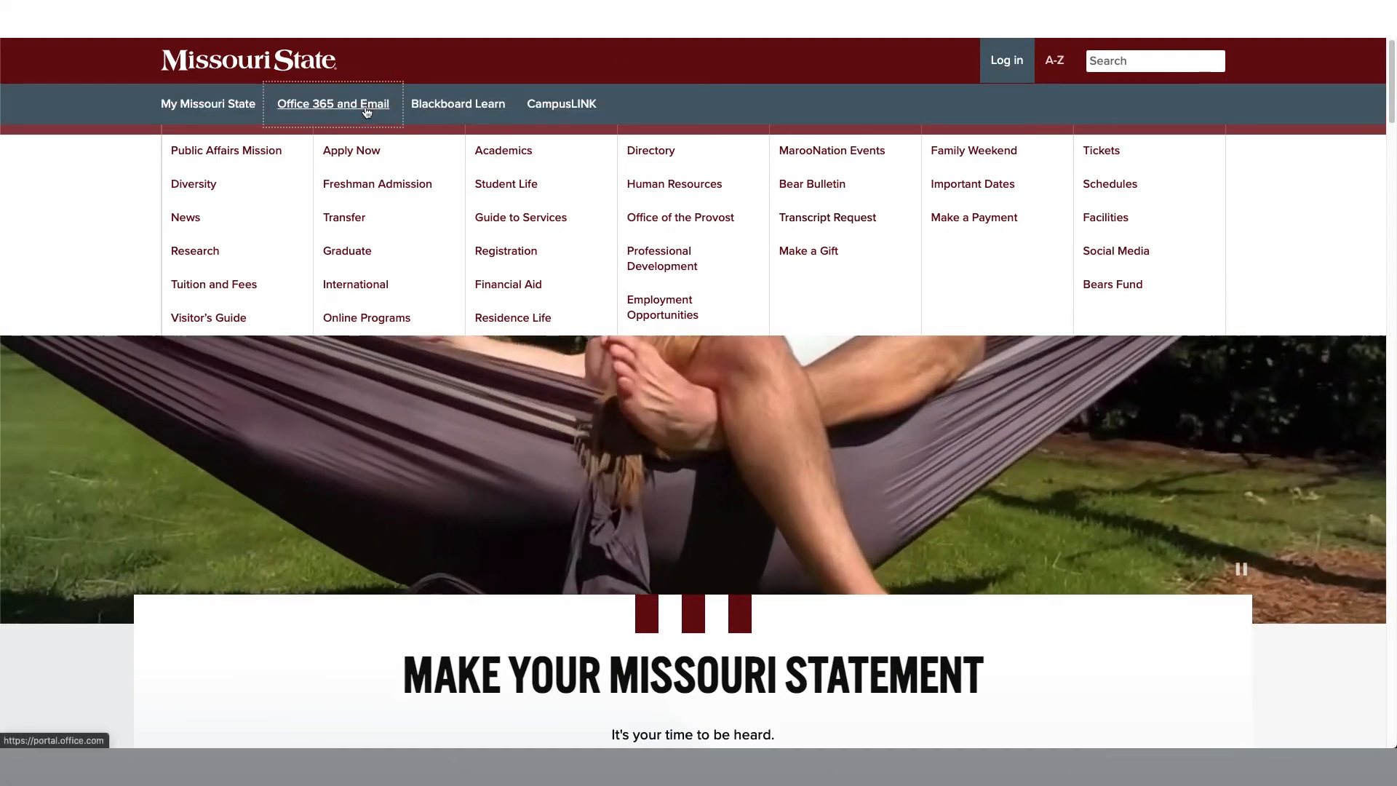
pyautogui.click(332, 104)
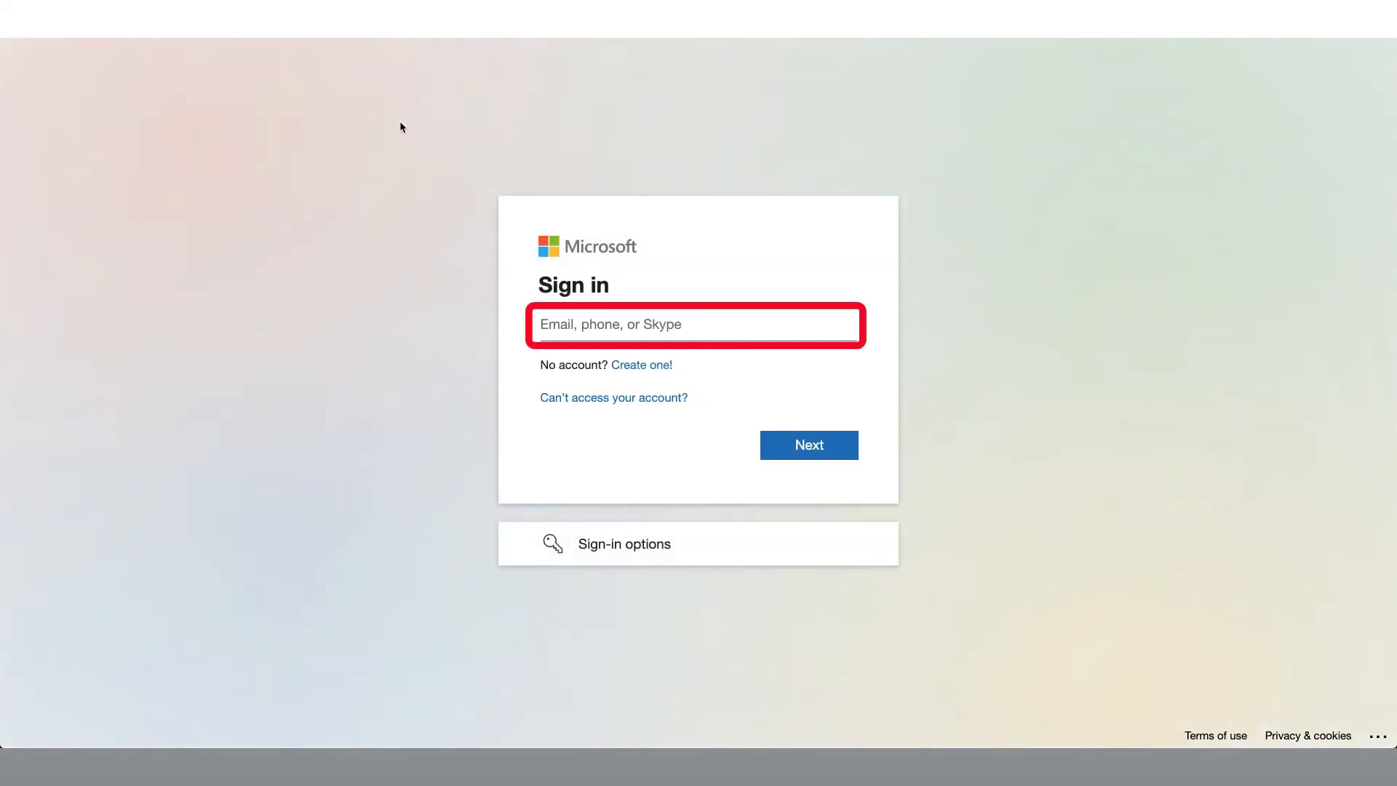
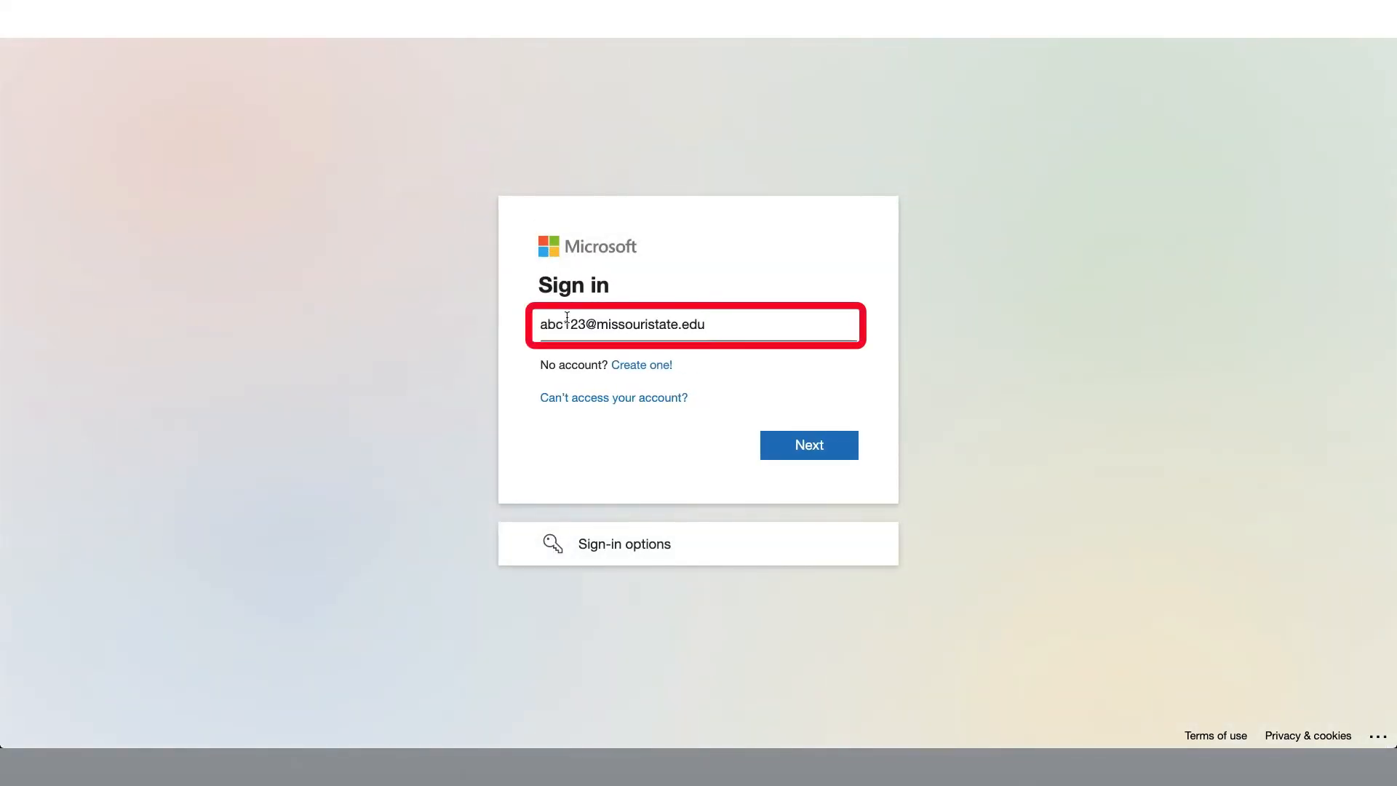
pyautogui.click(808, 444)
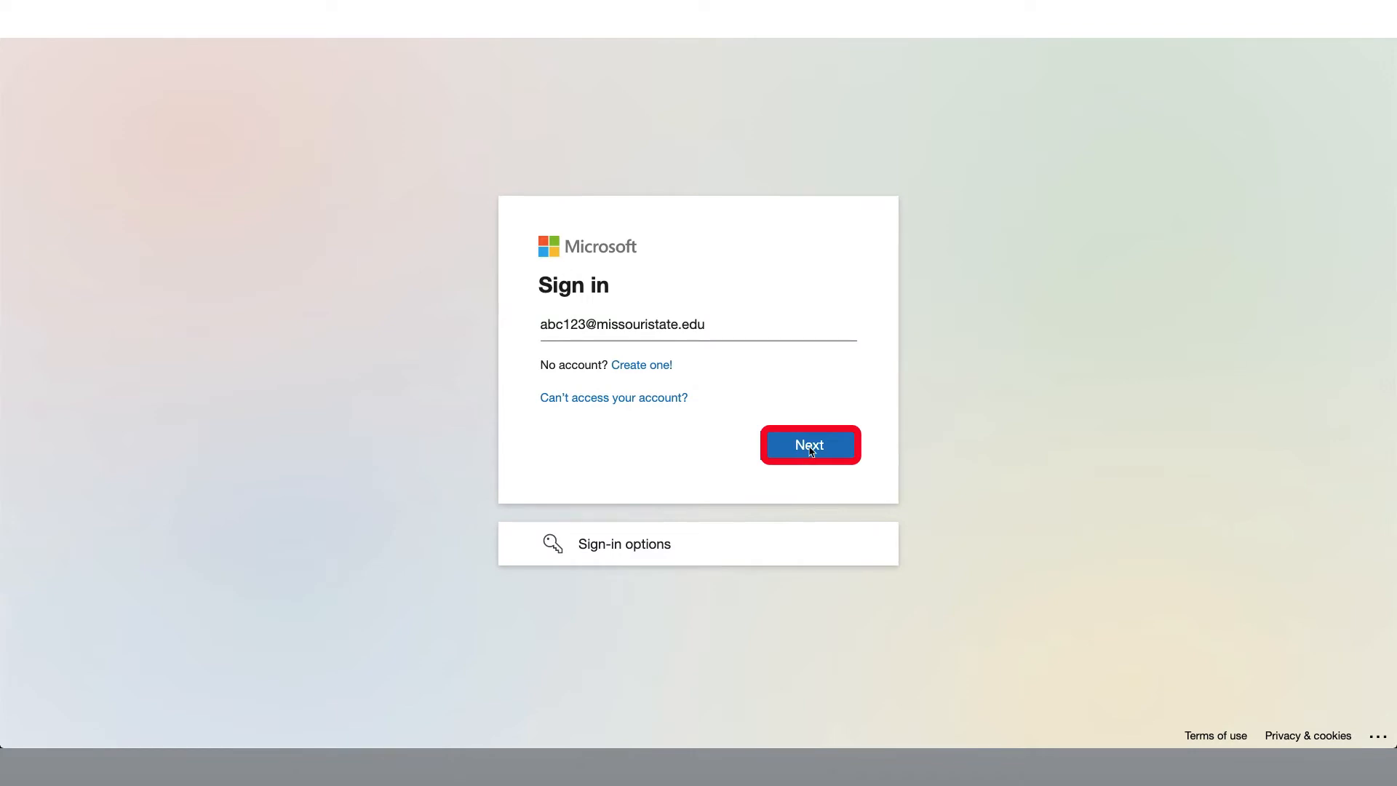
pyautogui.click(809, 444)
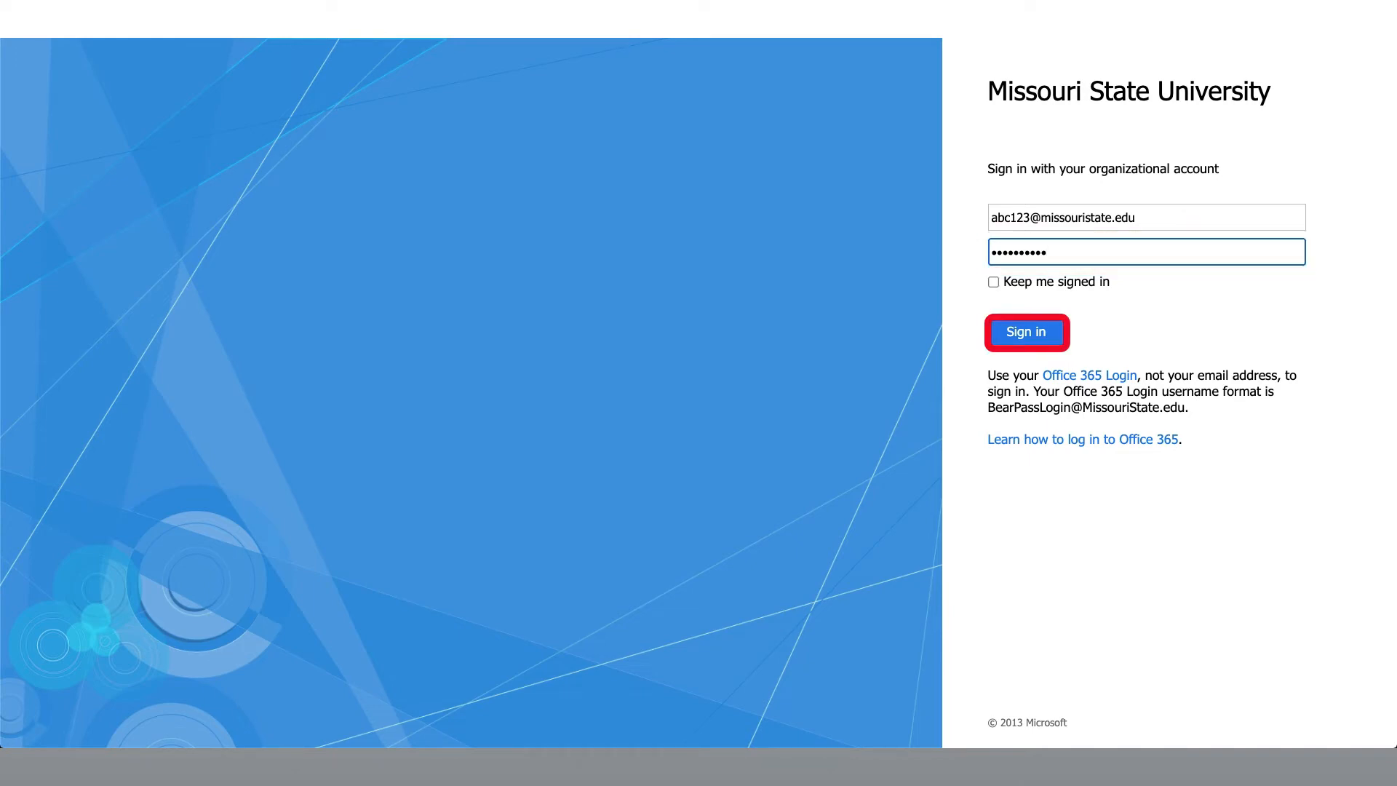
pyautogui.click(1025, 331)
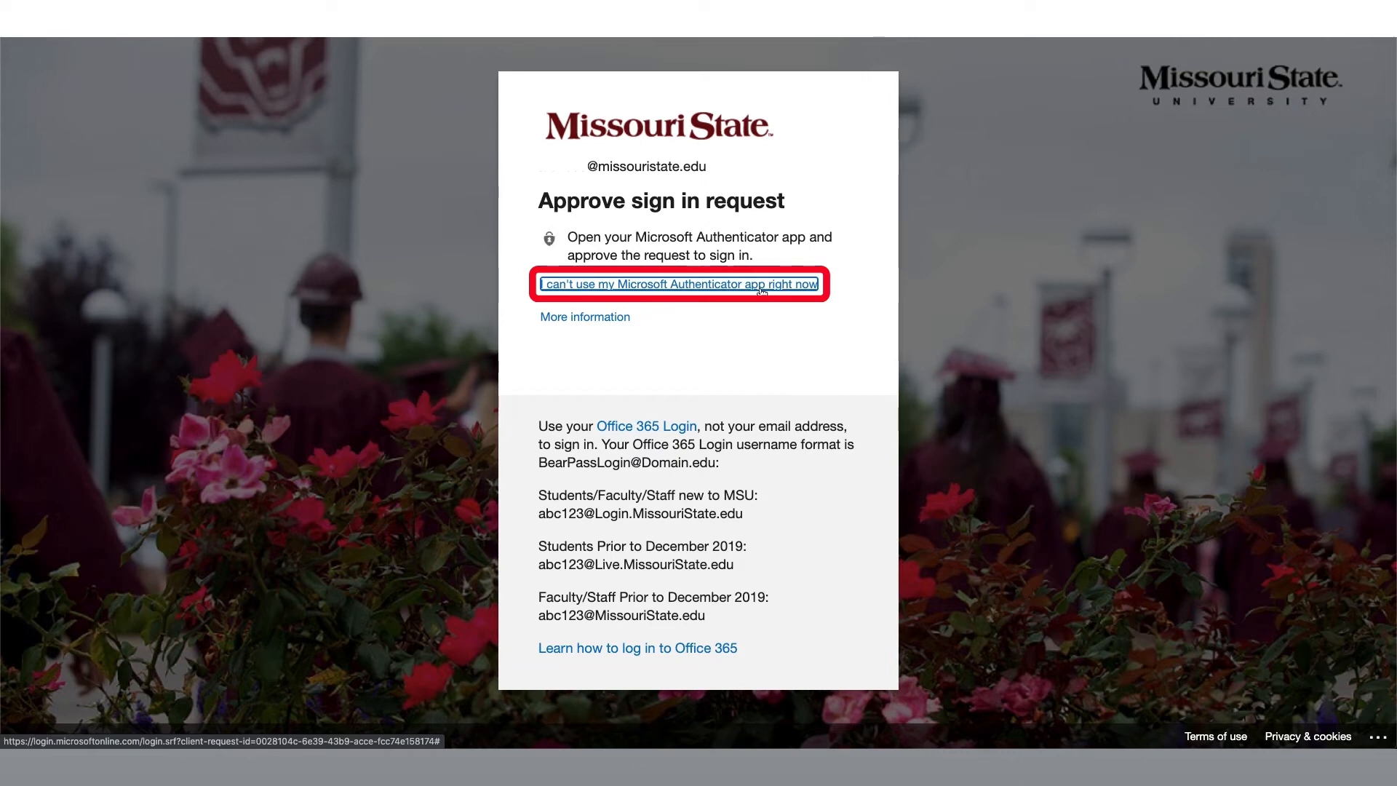
pyautogui.click(678, 283)
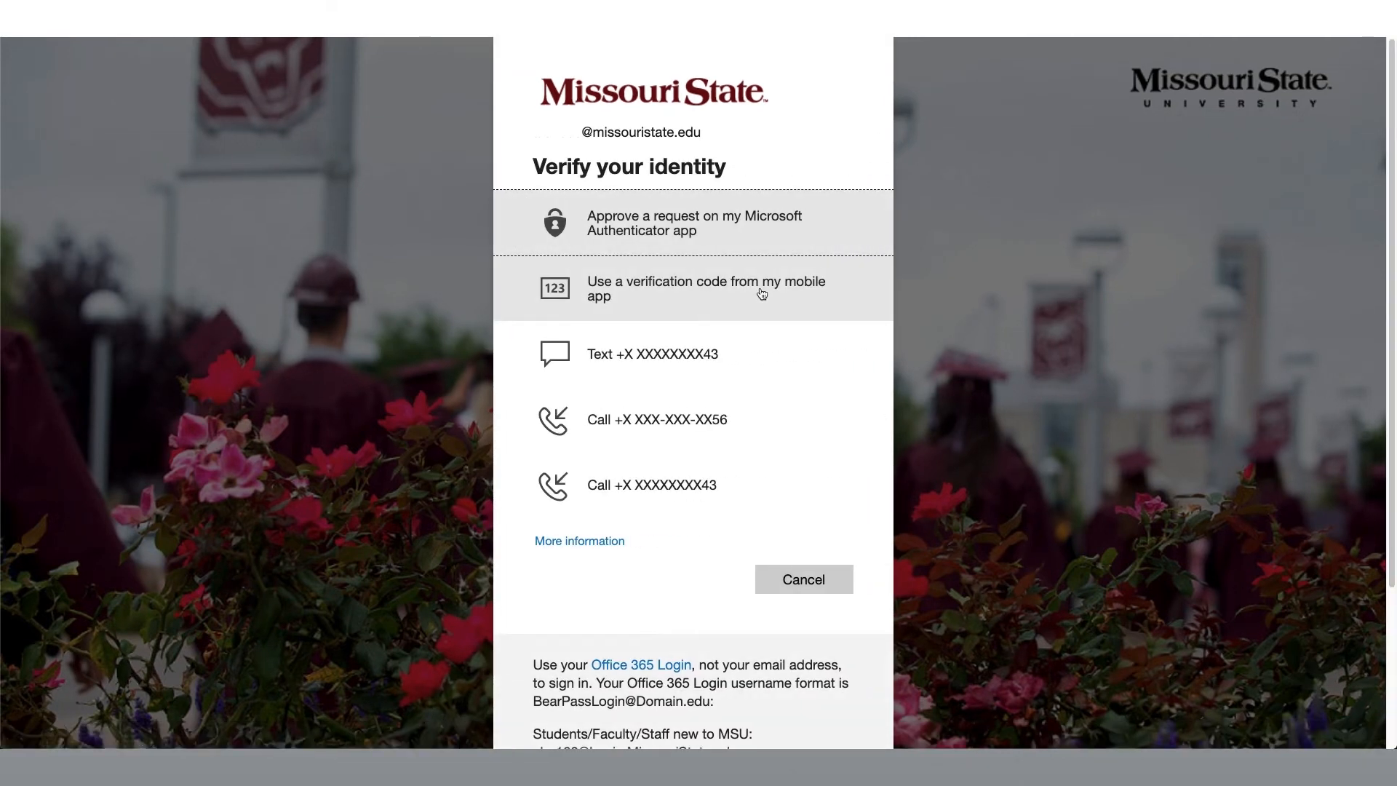
pyautogui.click(694, 223)
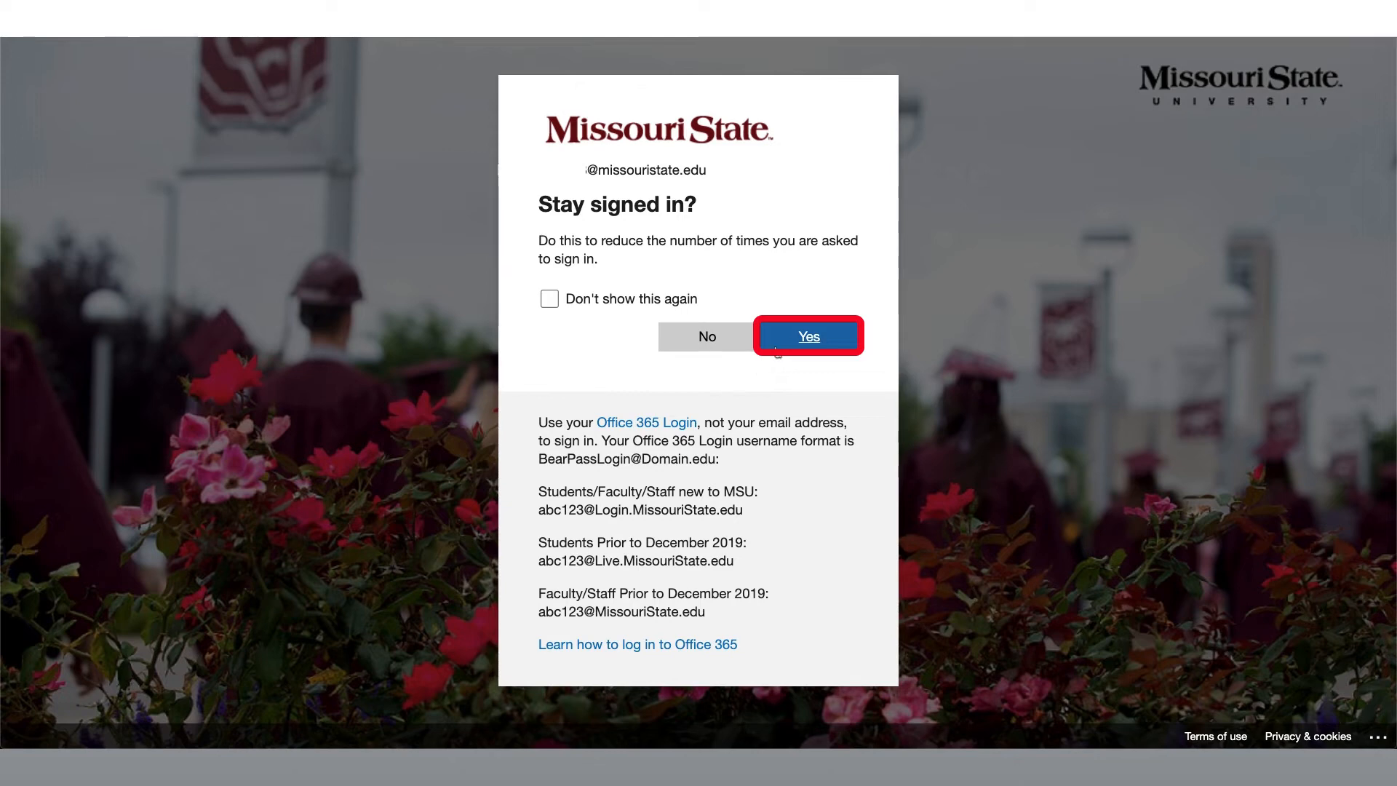
# Answer Yes to Stay signed in, reaching the Security info methods list
pyautogui.click(806, 336)
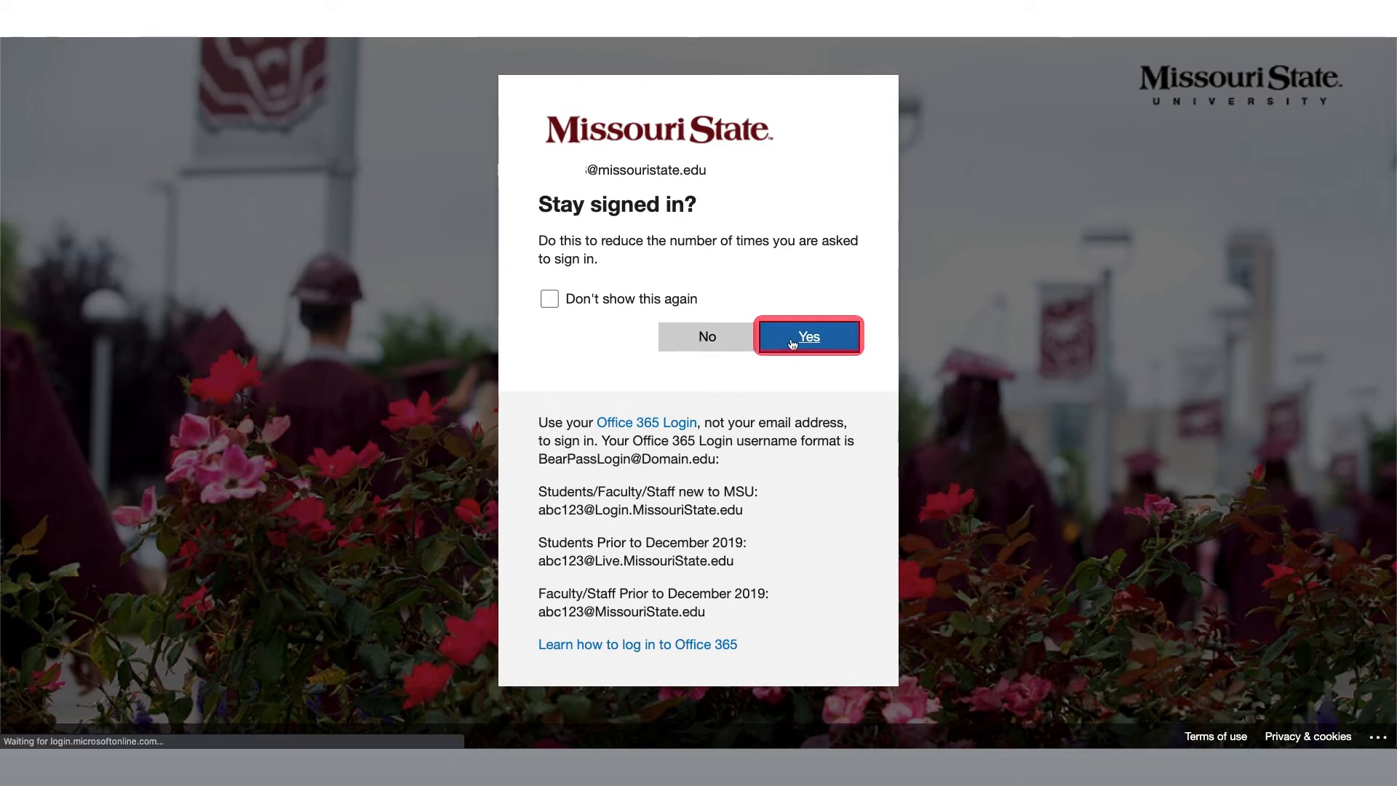
pyautogui.click(806, 337)
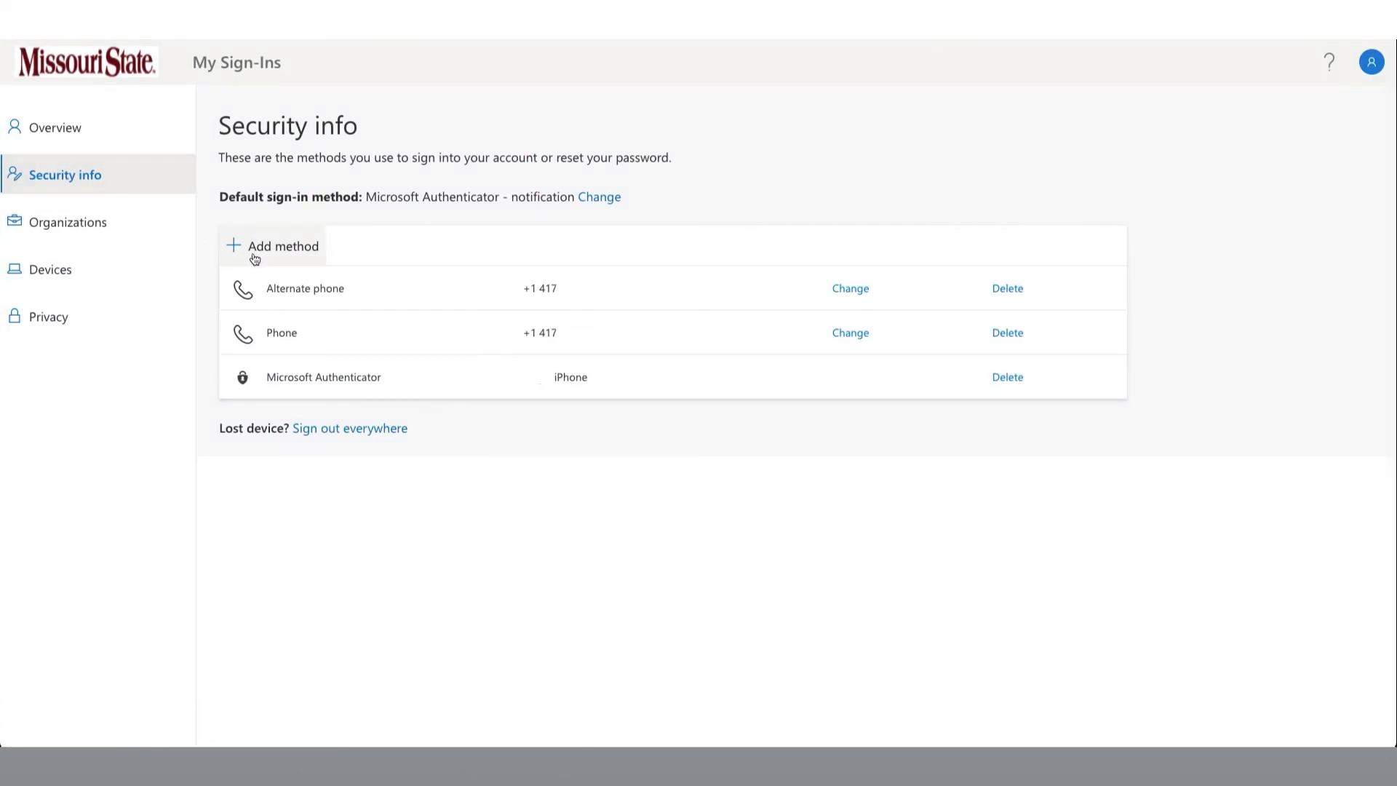
# Choose Email from the Choose a method list and add it as a new method
pyautogui.click(282, 246)
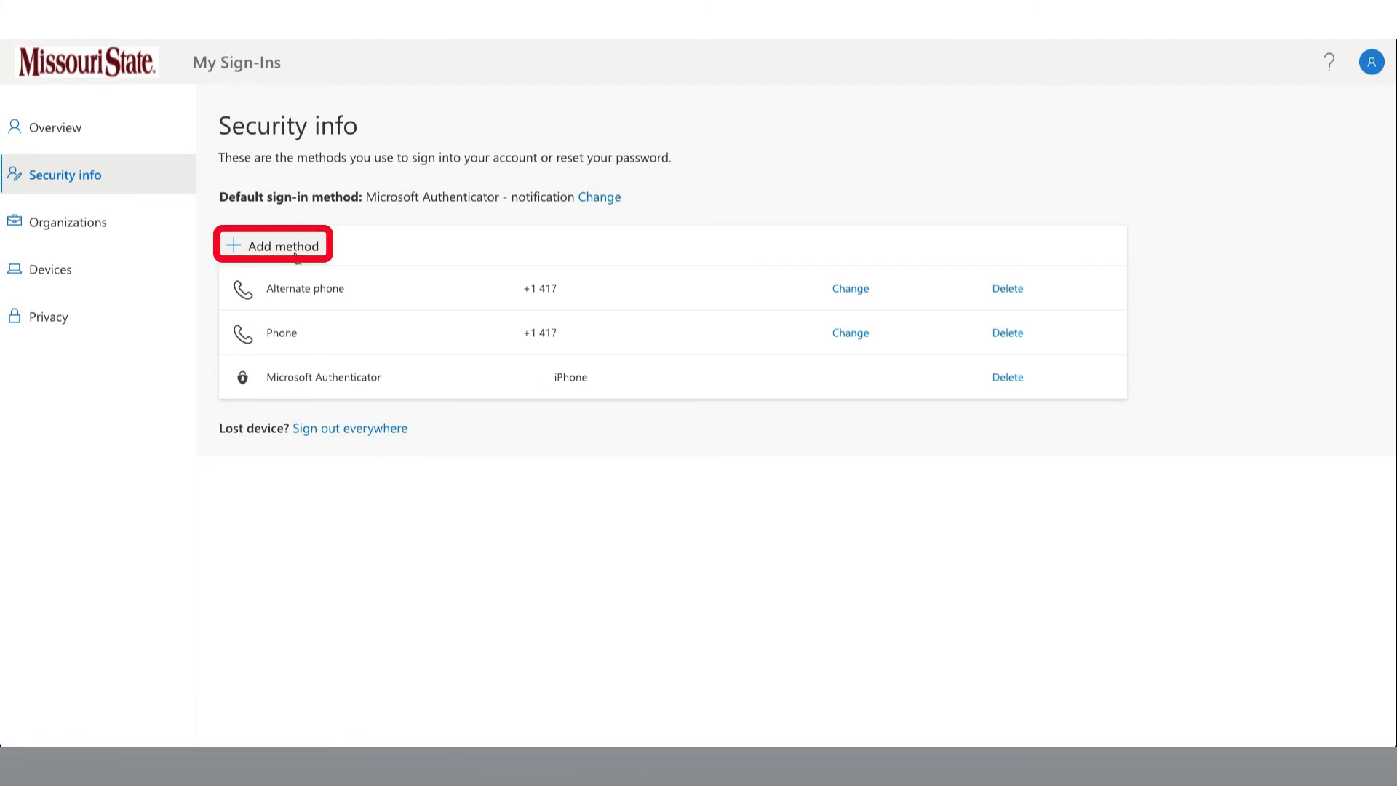
pyautogui.click(277, 245)
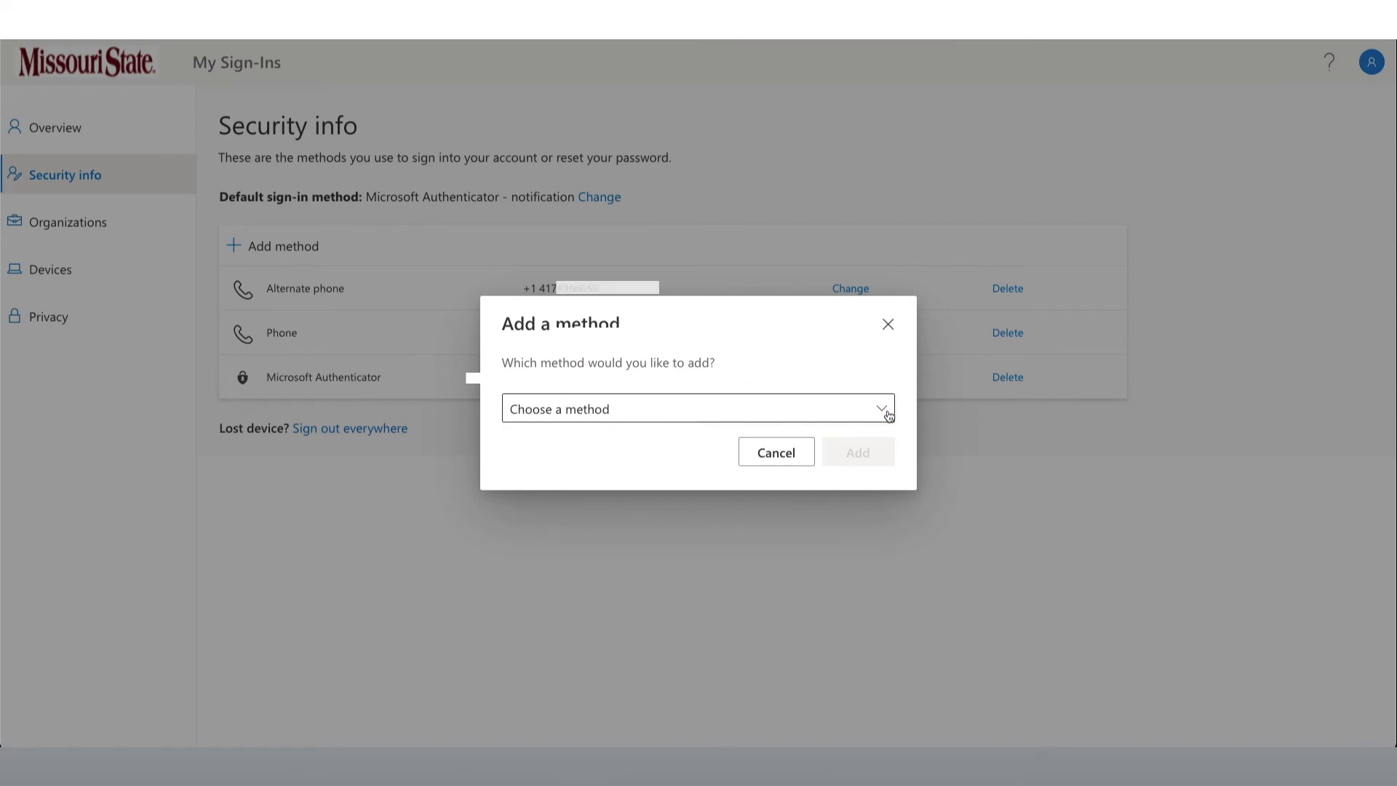
pyautogui.click(698, 408)
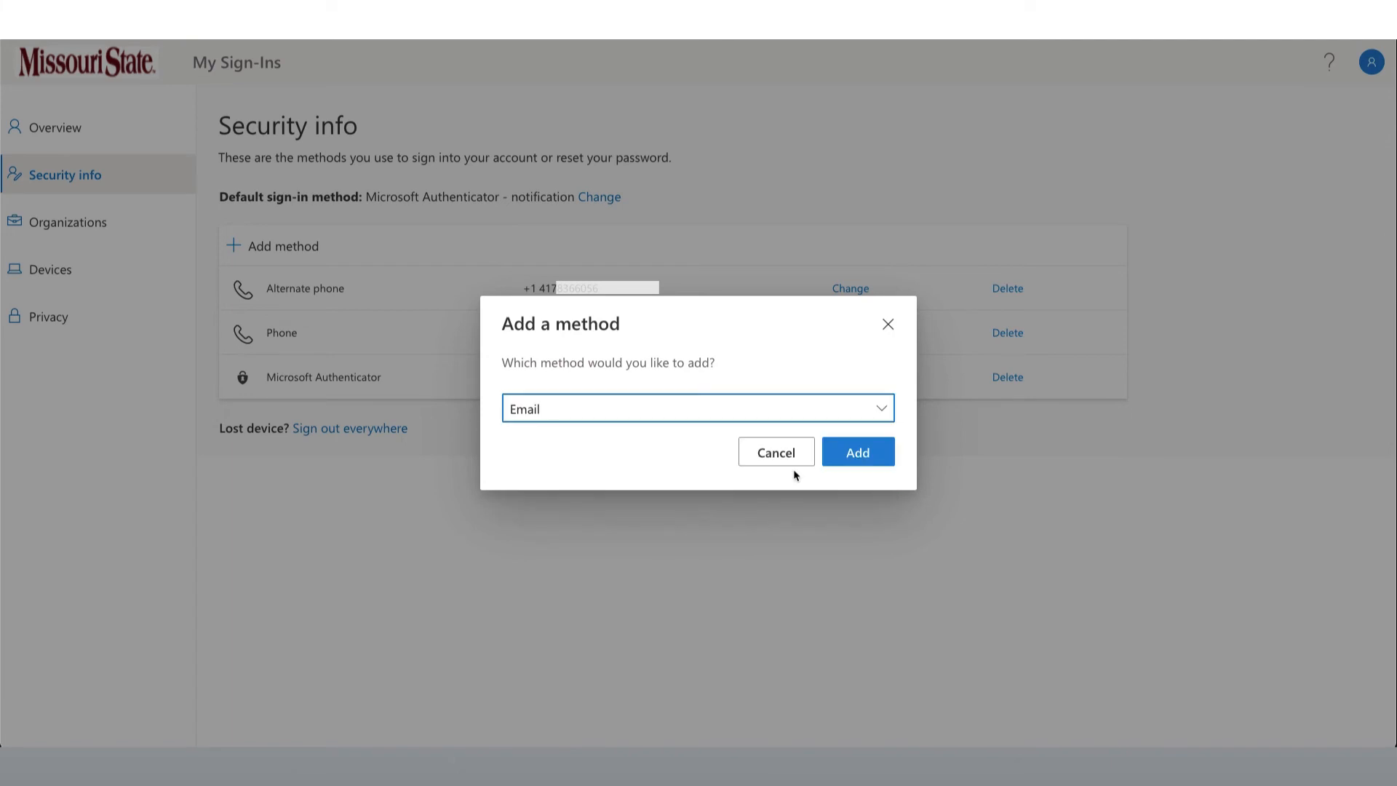
pyautogui.click(857, 451)
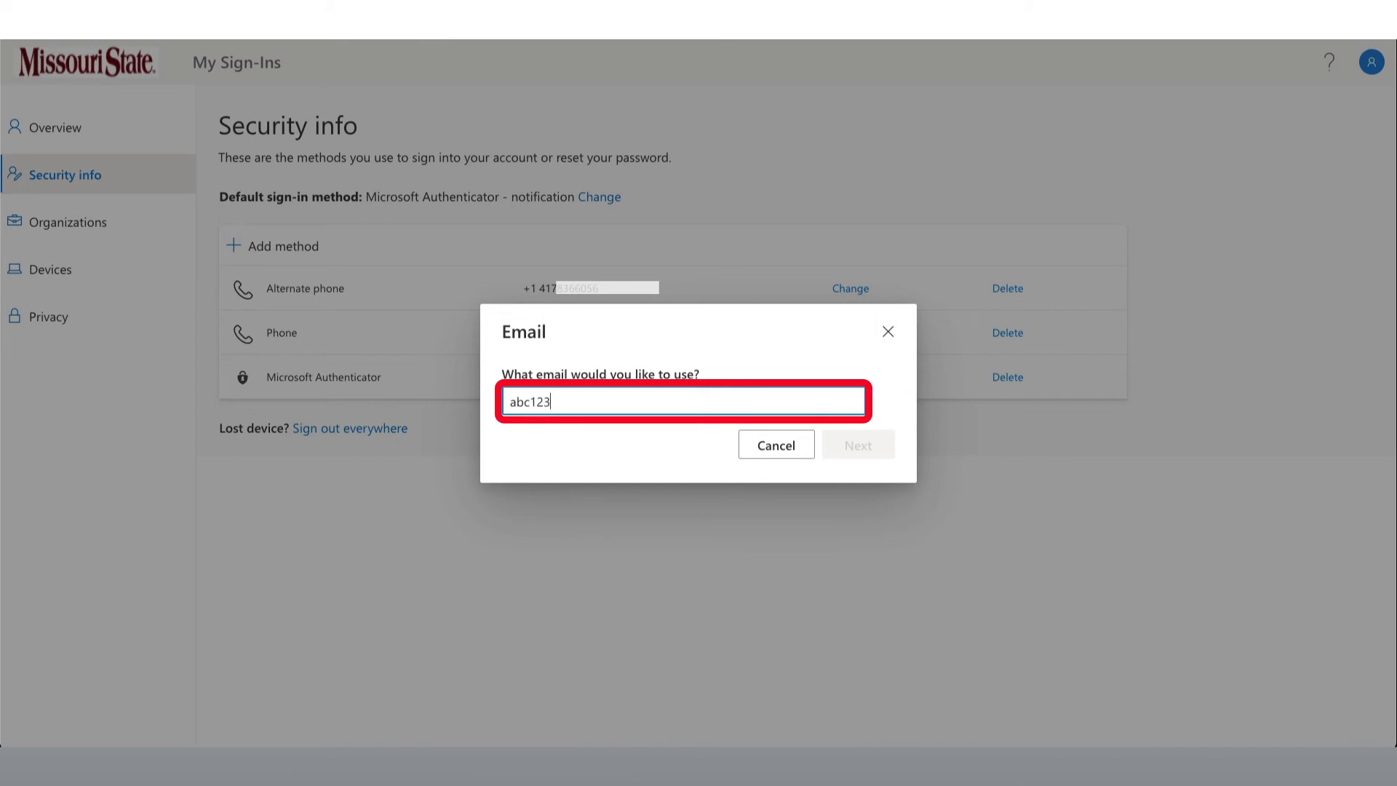
# Submit the alternate Gmail address and confirm it with the emailed six-digit code
pyautogui.write('@gmail.com')
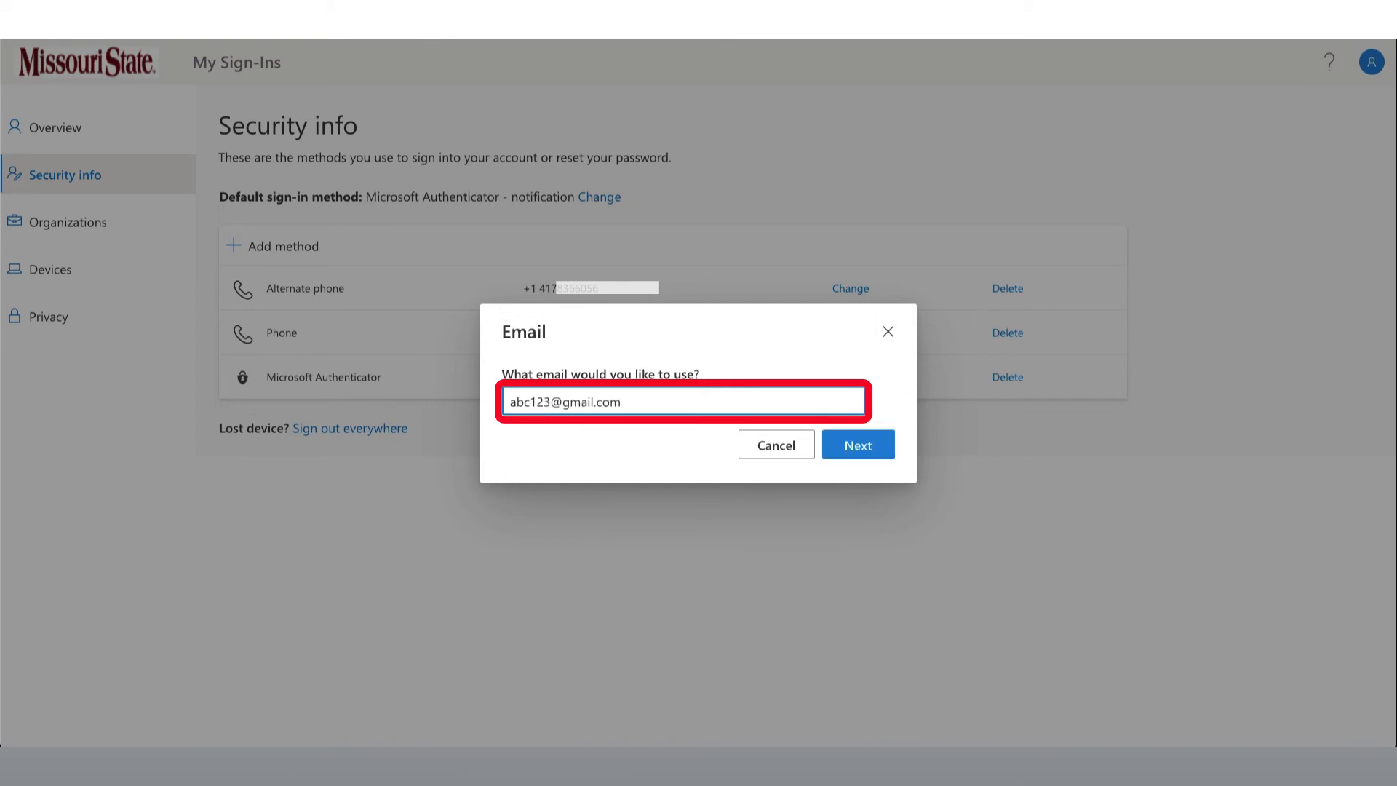
pyautogui.moveTo(805, 444)
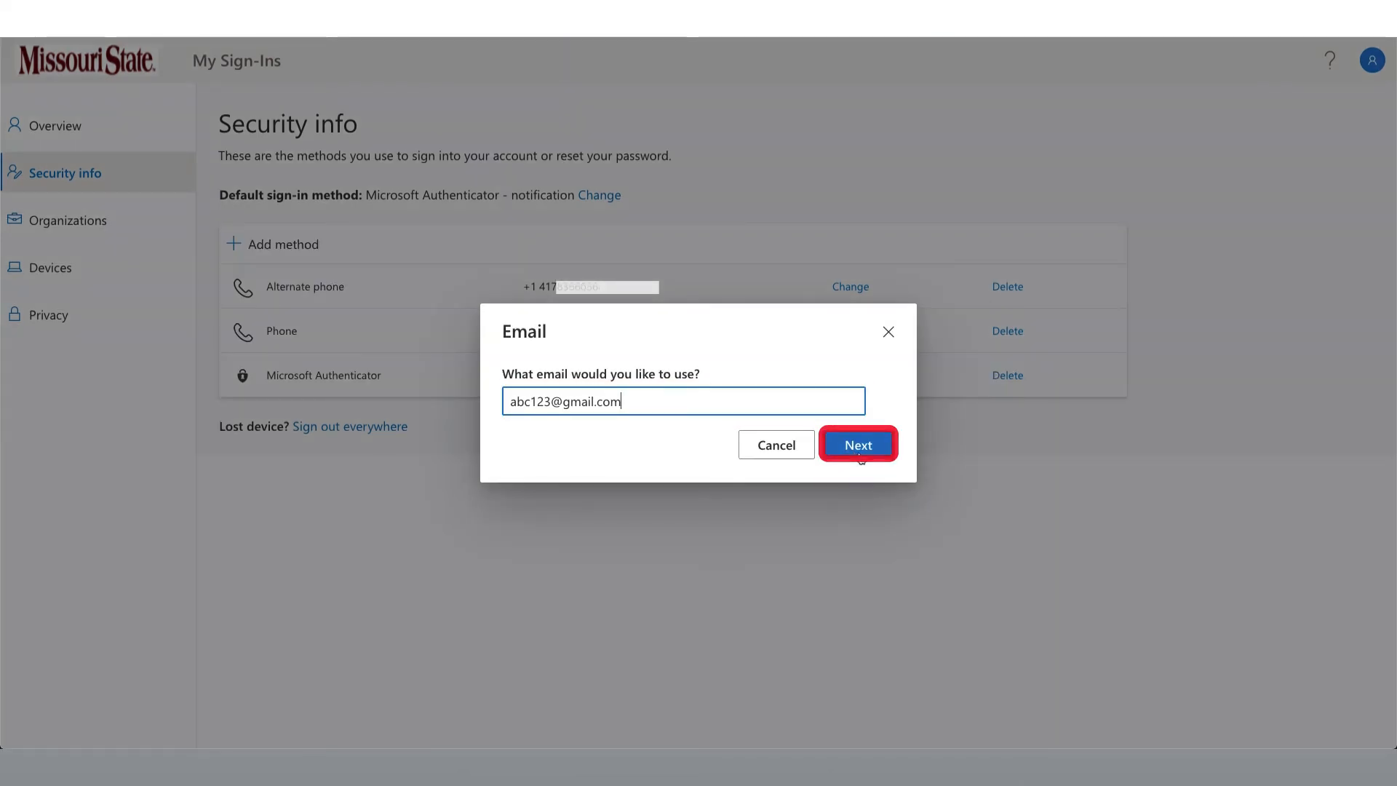
pyautogui.click(856, 444)
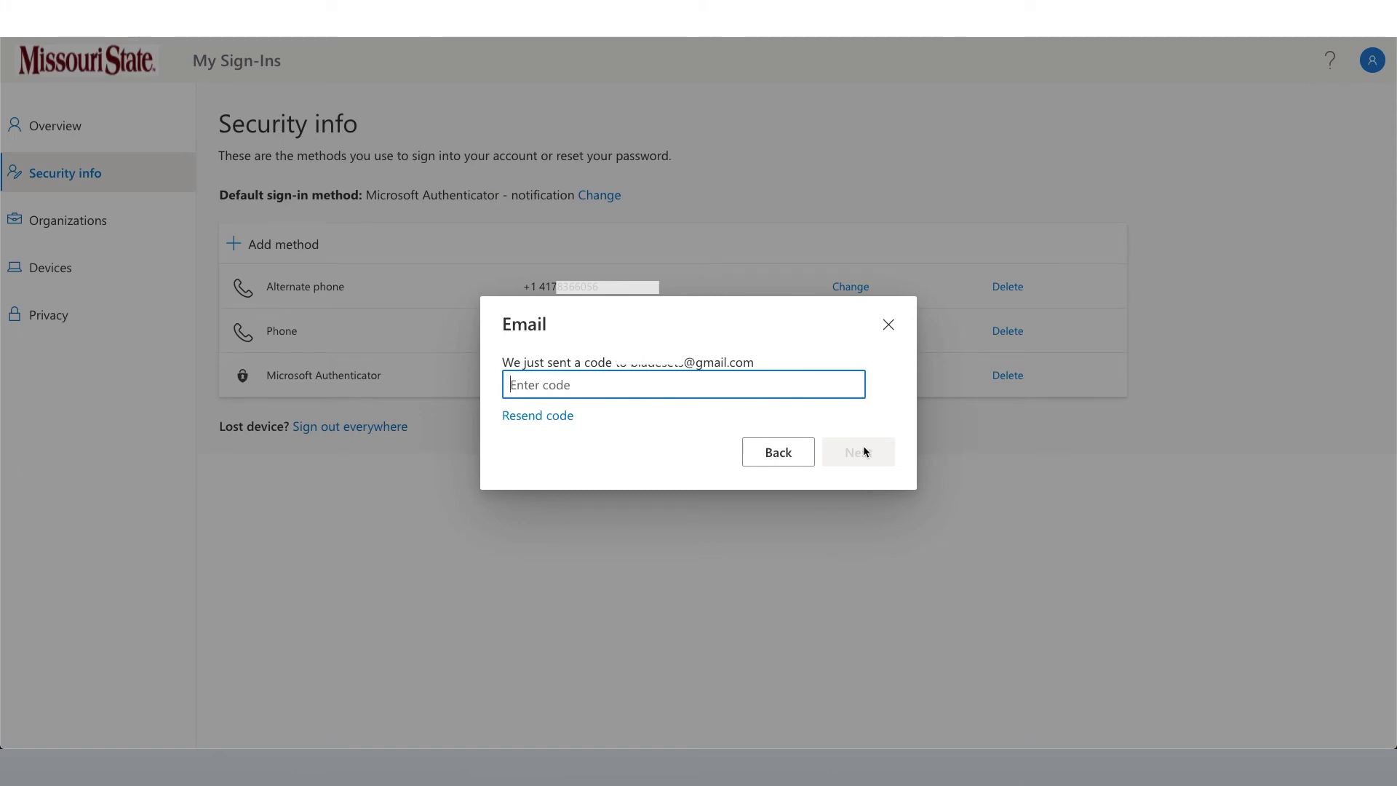
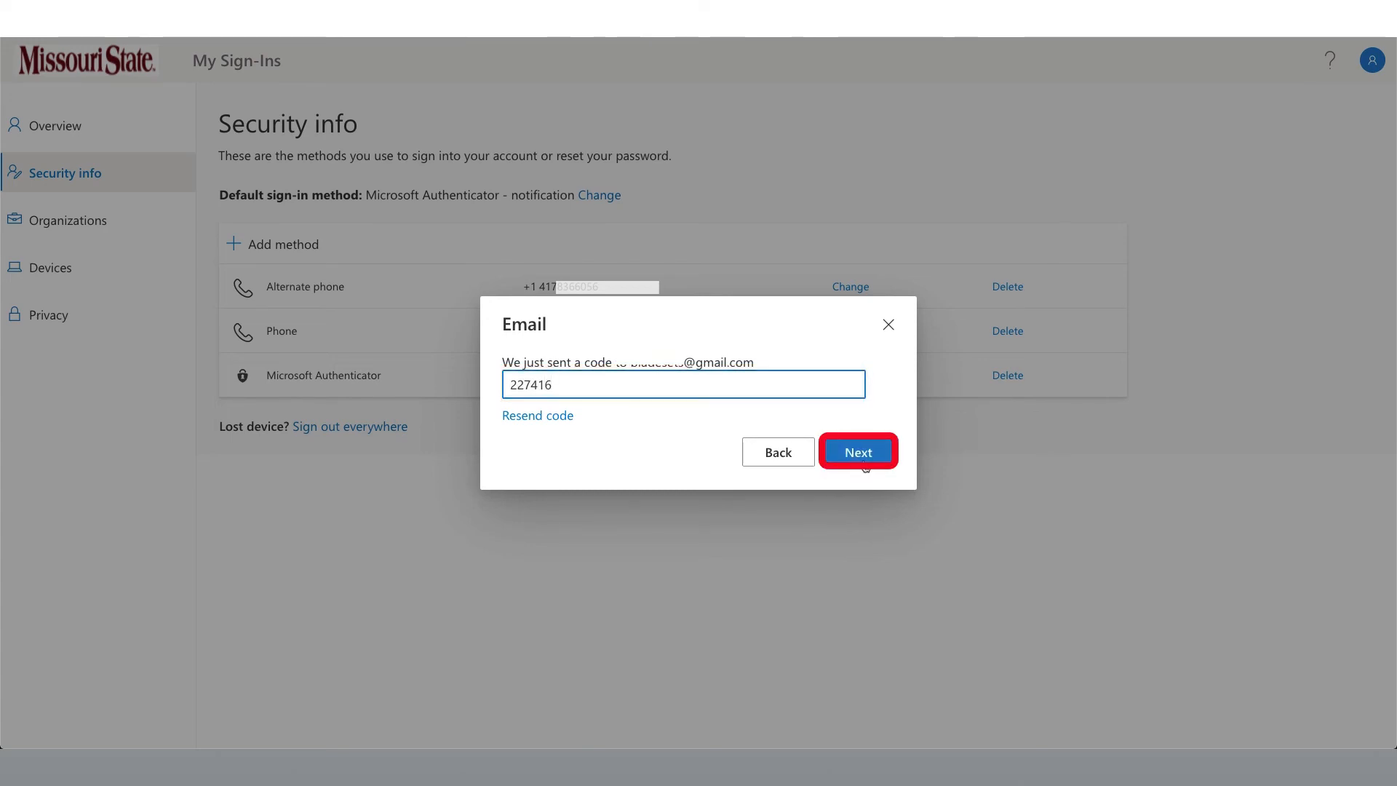
pyautogui.click(854, 451)
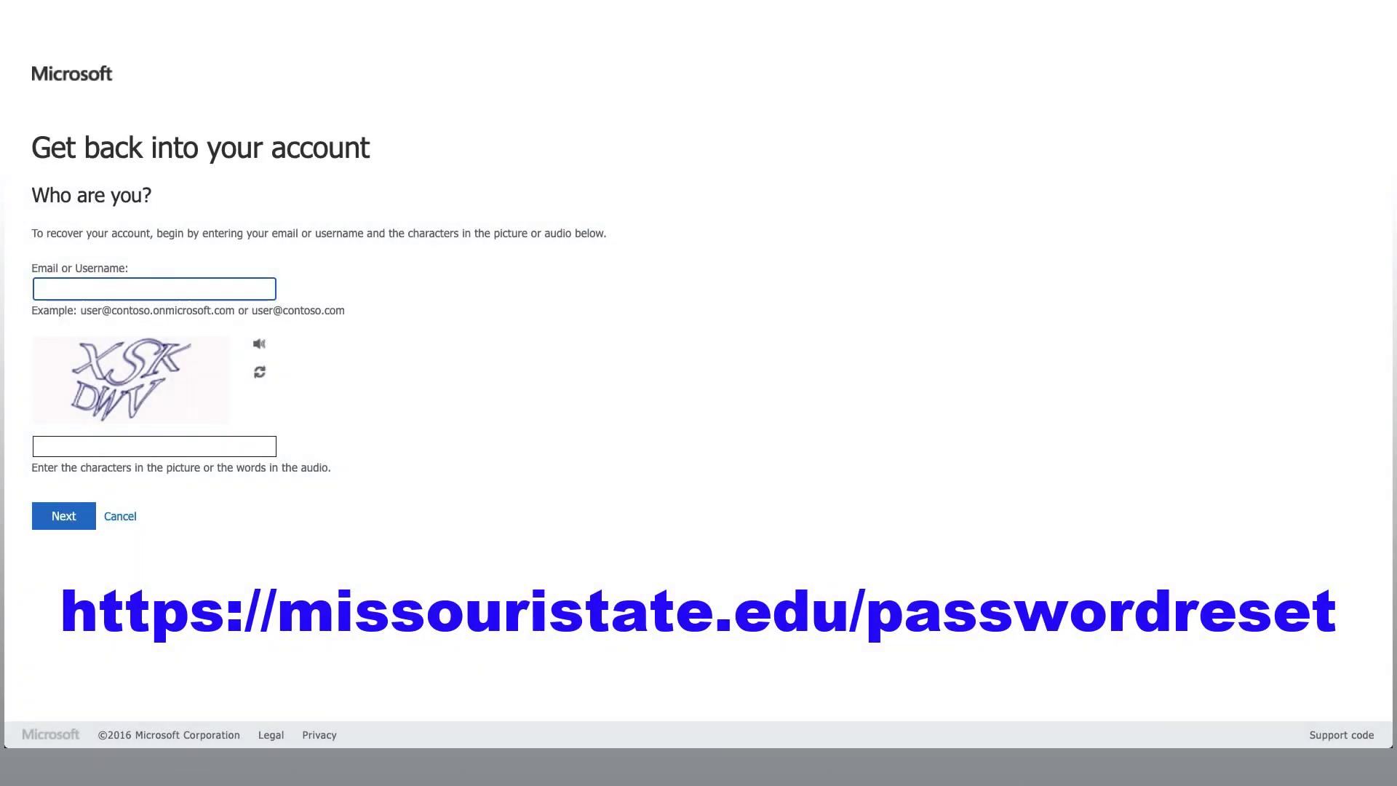
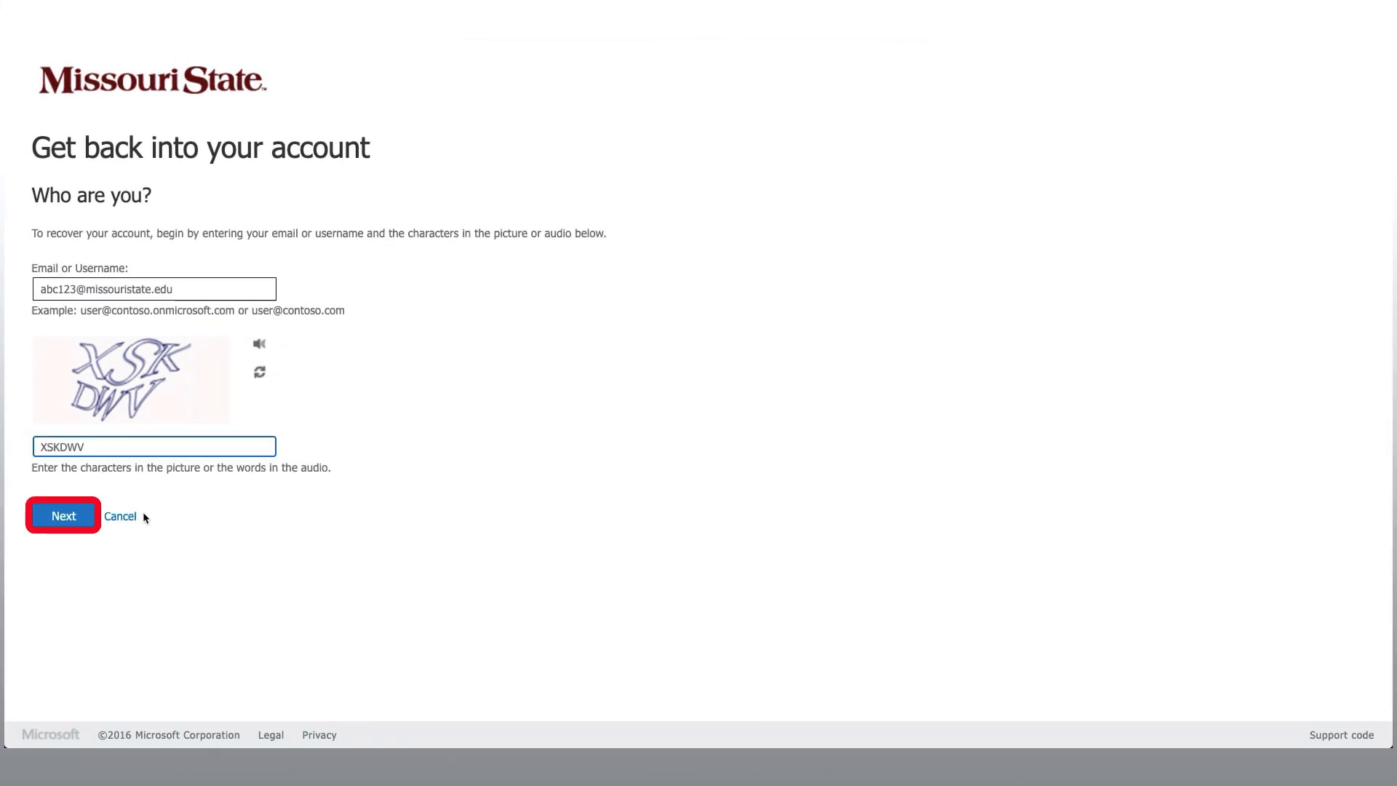
pyautogui.click(64, 515)
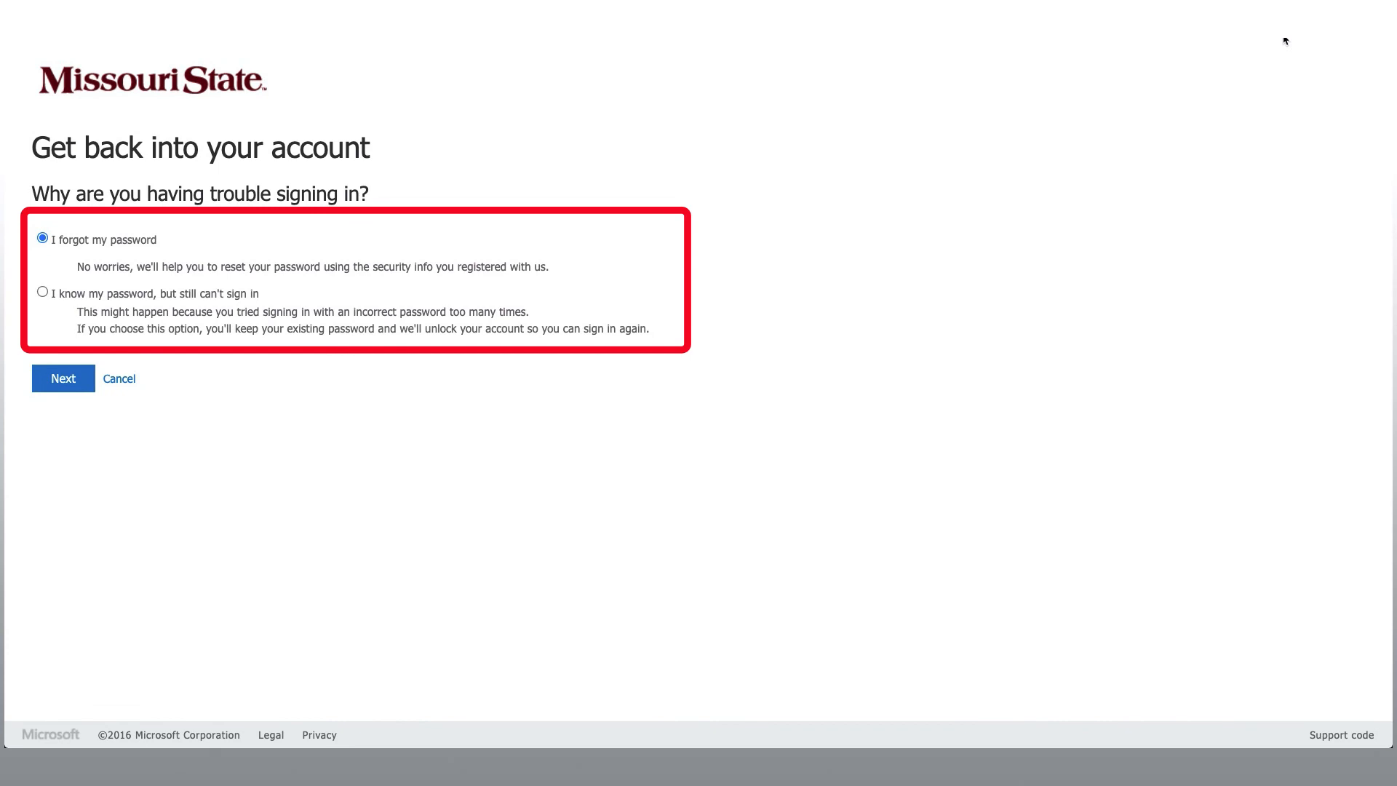
# Choose 'I forgot my password' and pick authenticator app notification as the verification method
pyautogui.click(63, 377)
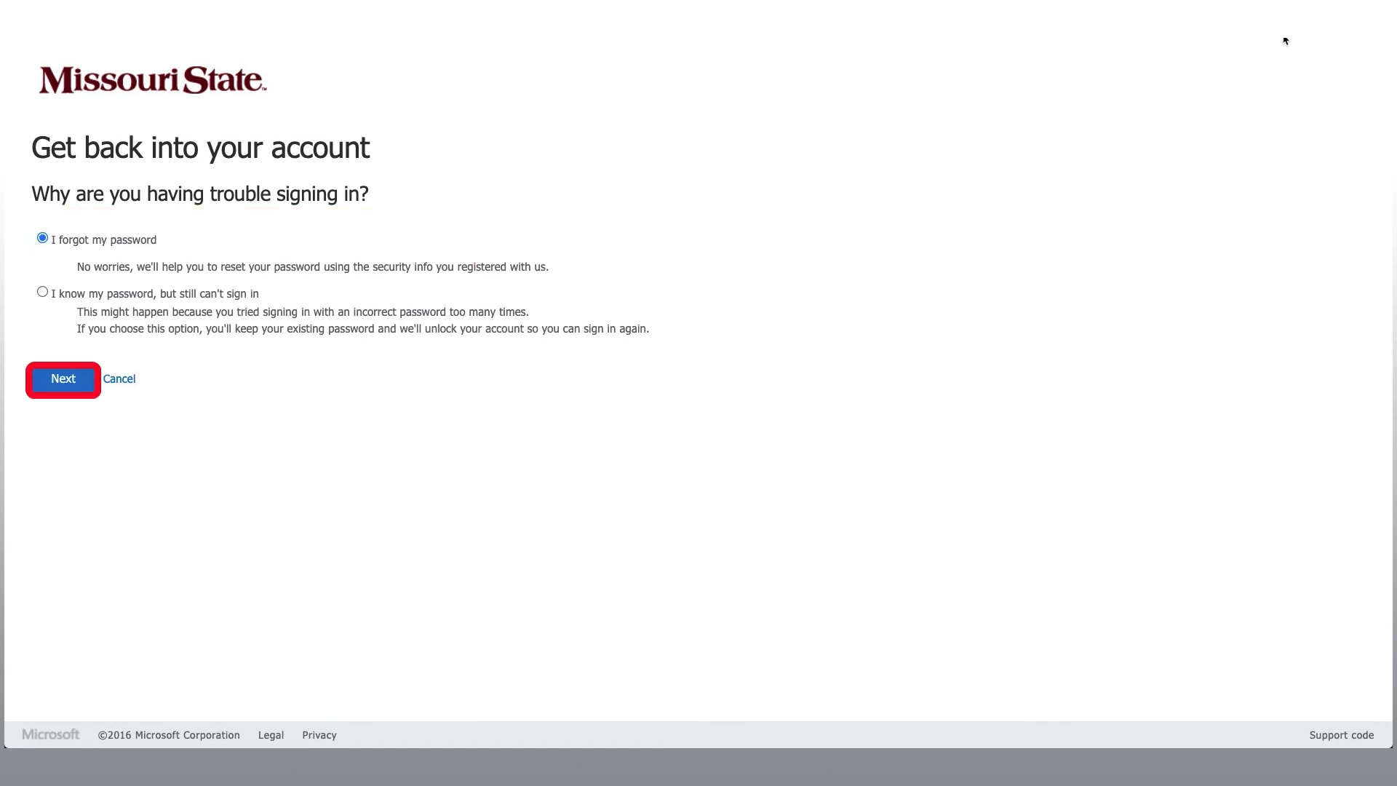
pyautogui.click(62, 378)
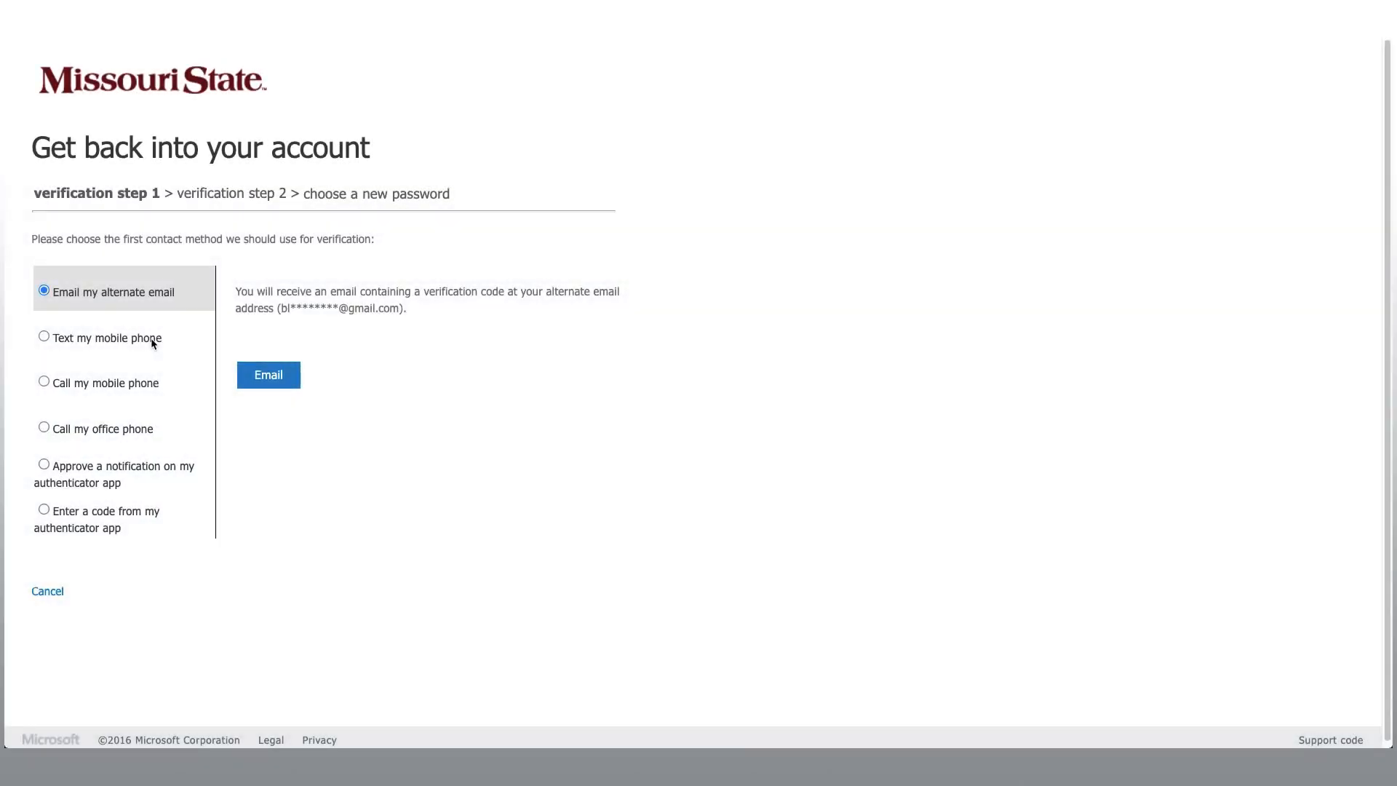
pyautogui.click(43, 336)
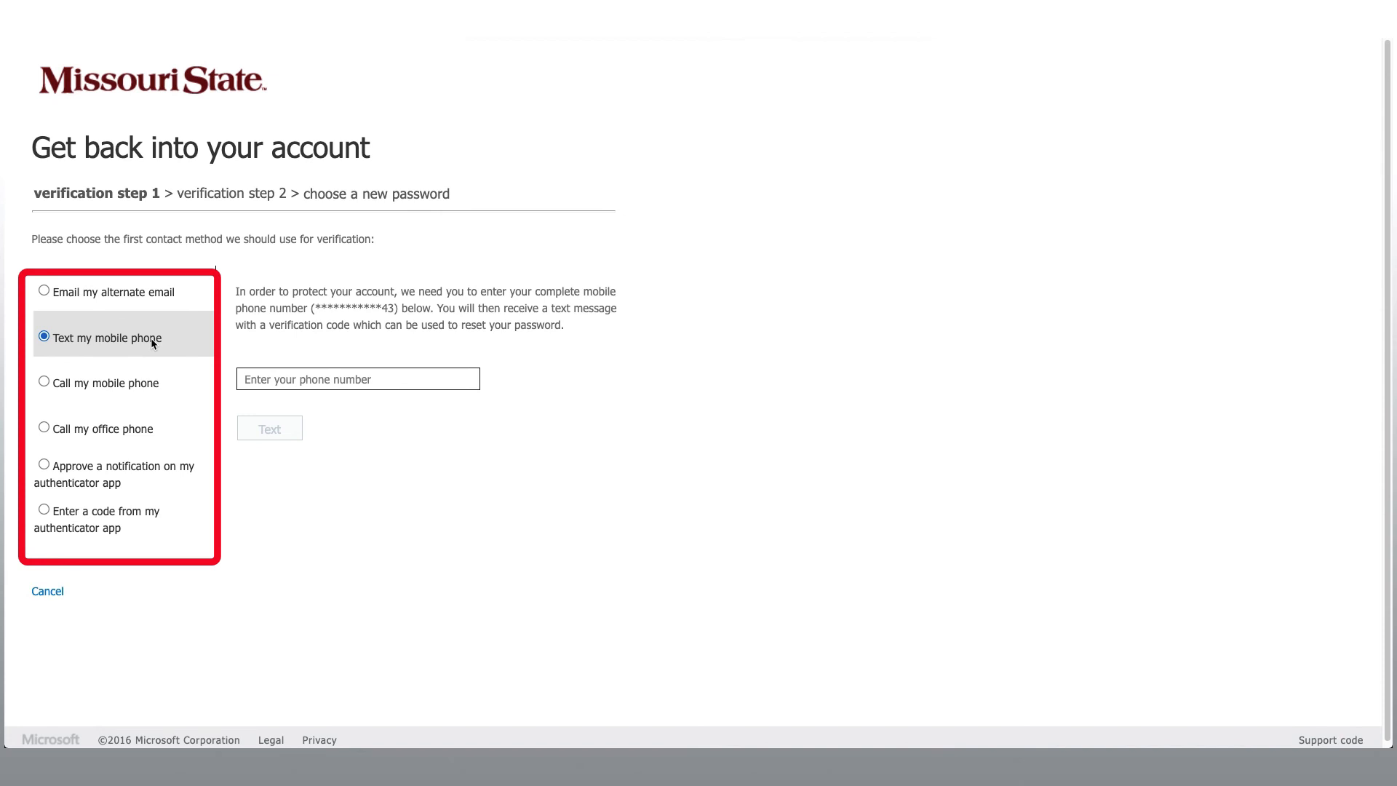
pyautogui.click(44, 465)
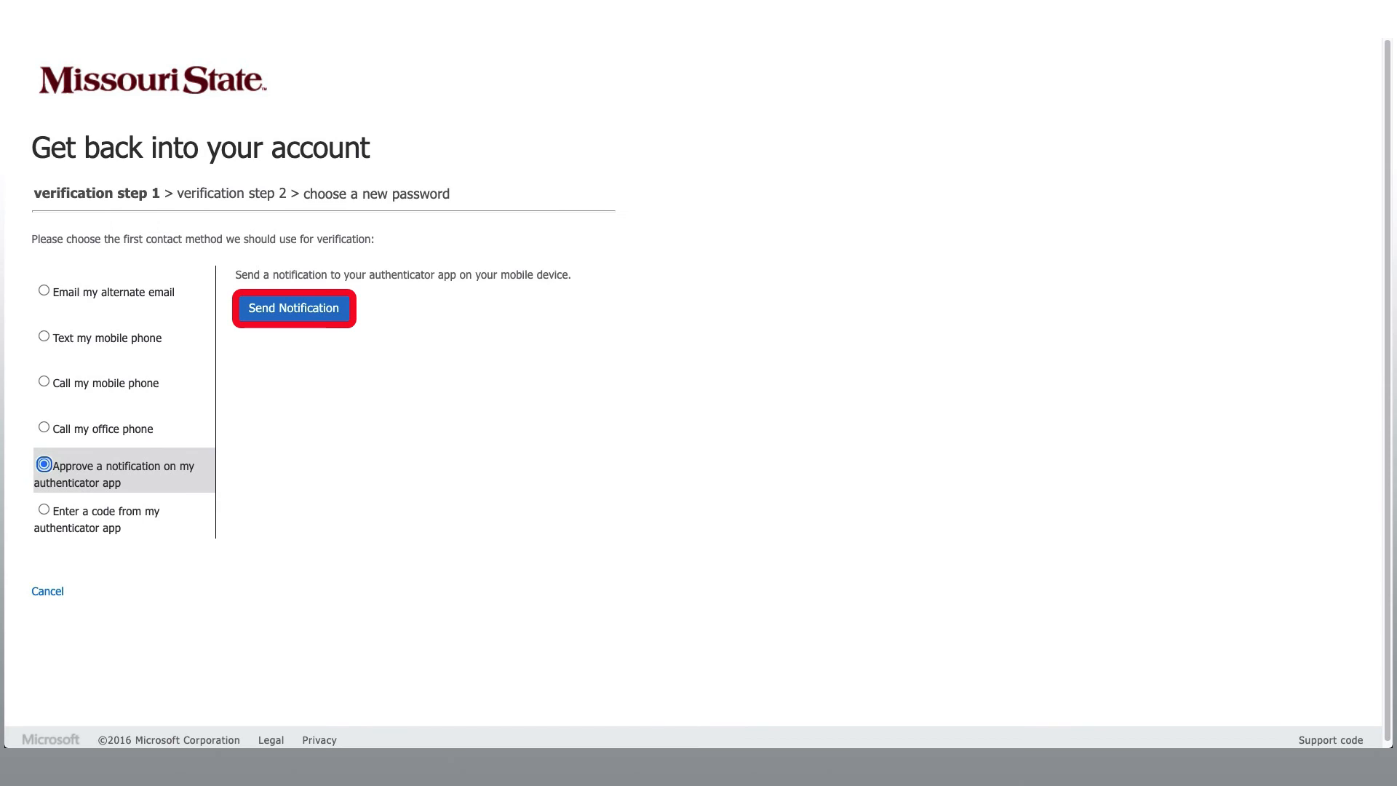
# Send the approval notification to the authenticator app and save the new password
pyautogui.click(293, 307)
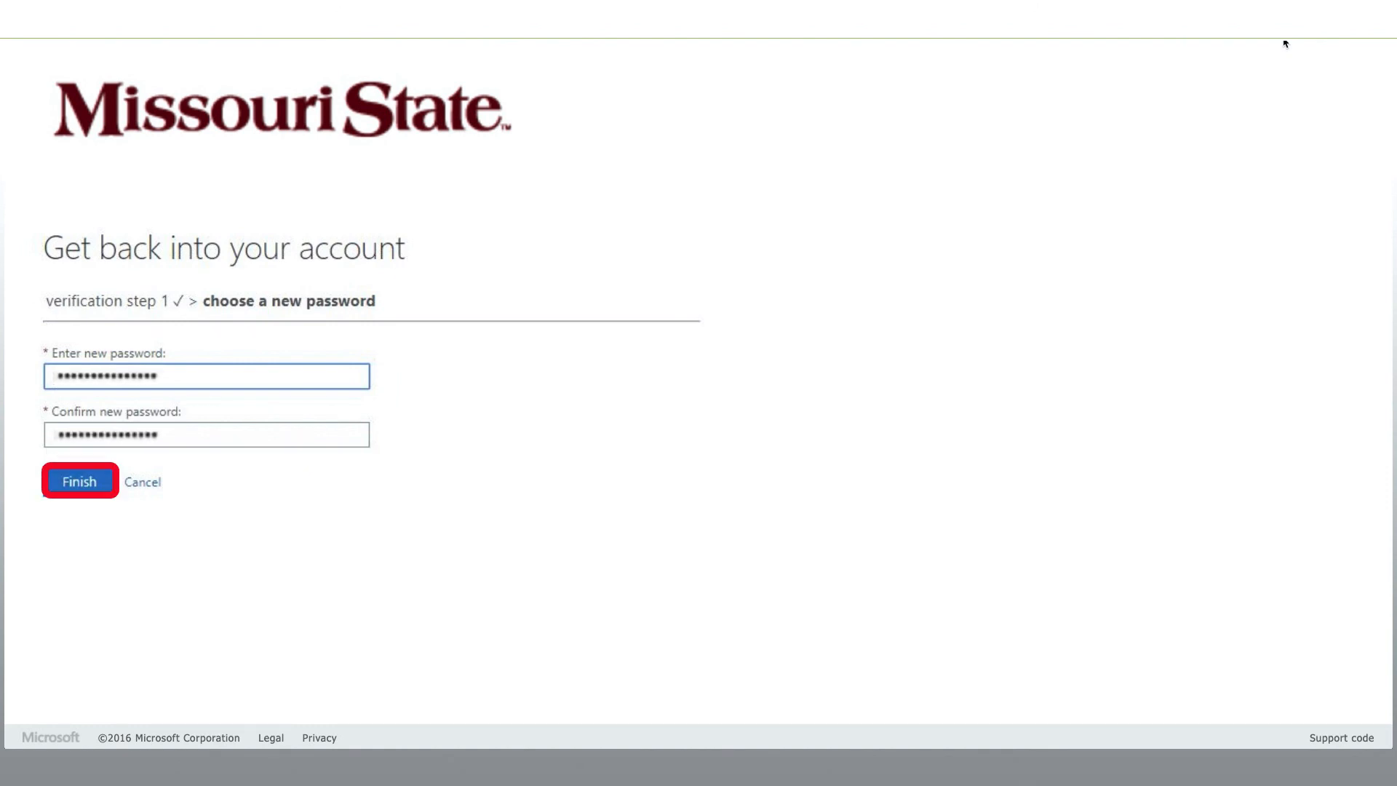
pyautogui.click(79, 481)
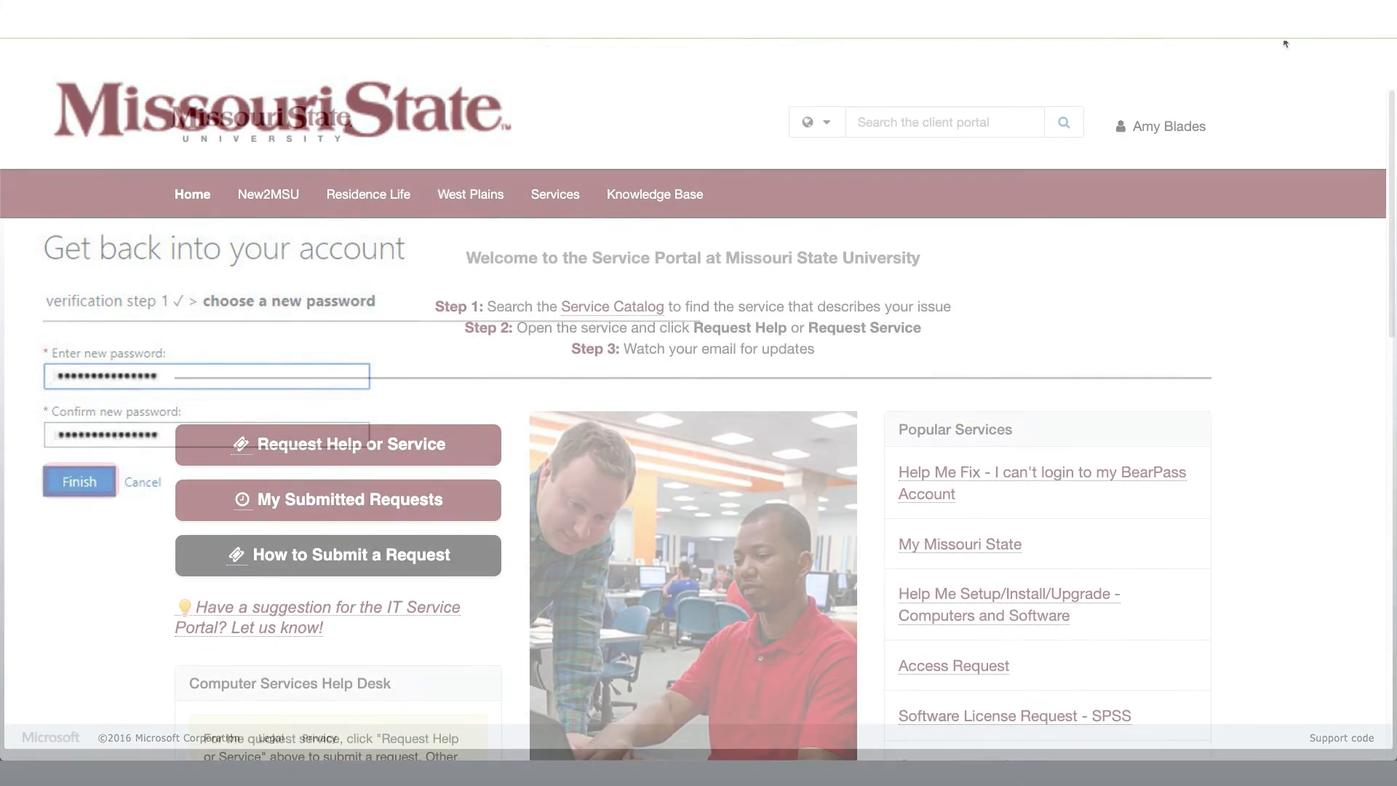
pyautogui.click(79, 481)
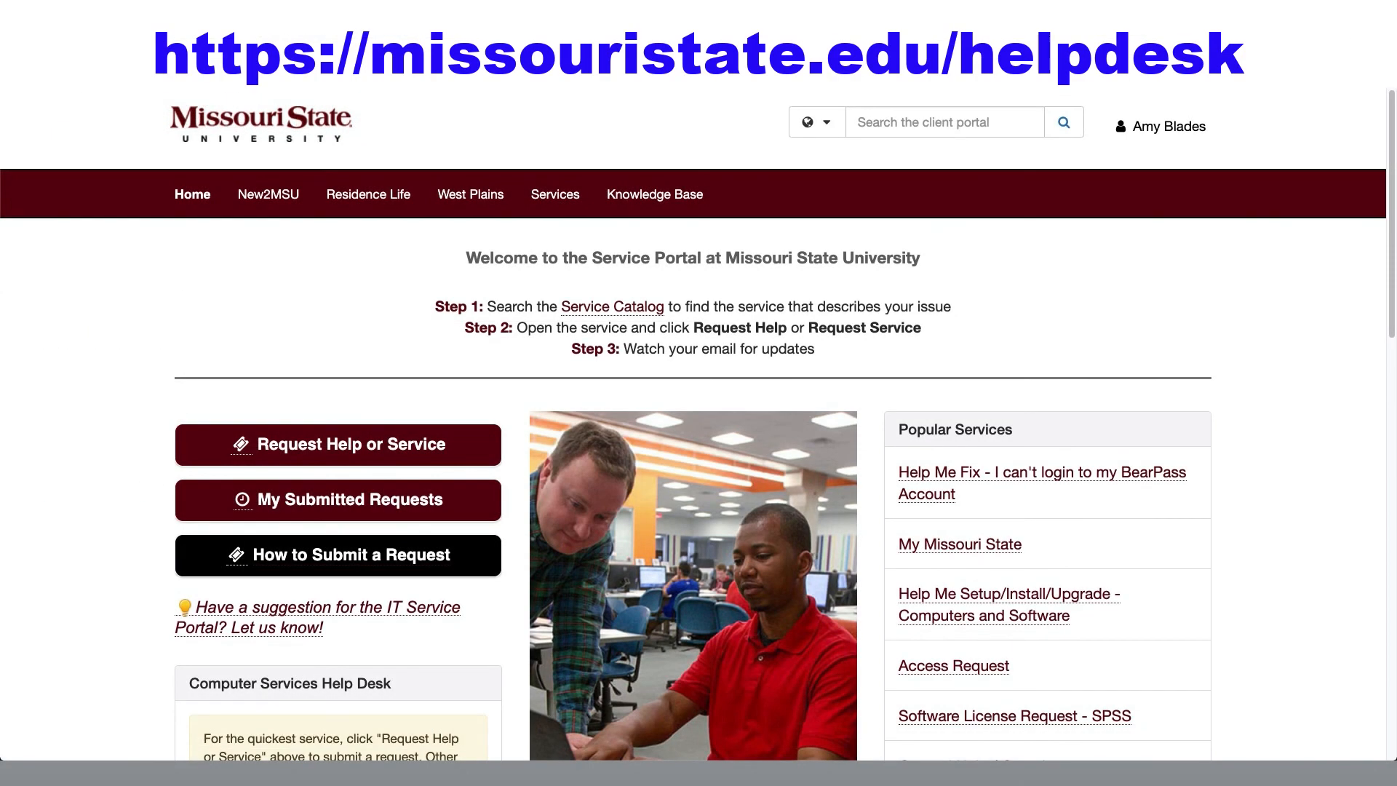